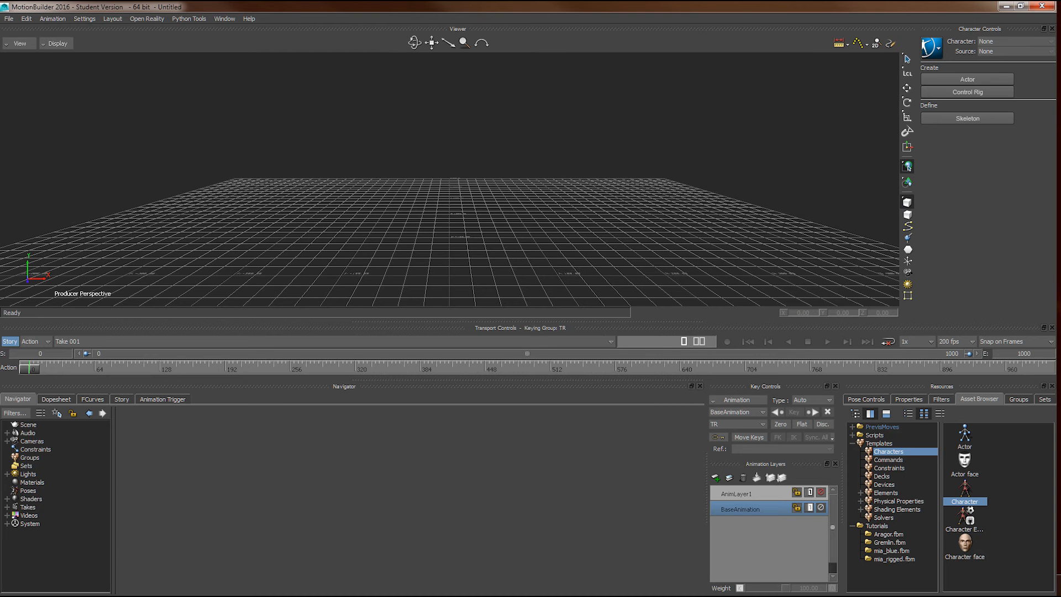
mouse_move(628, 259)
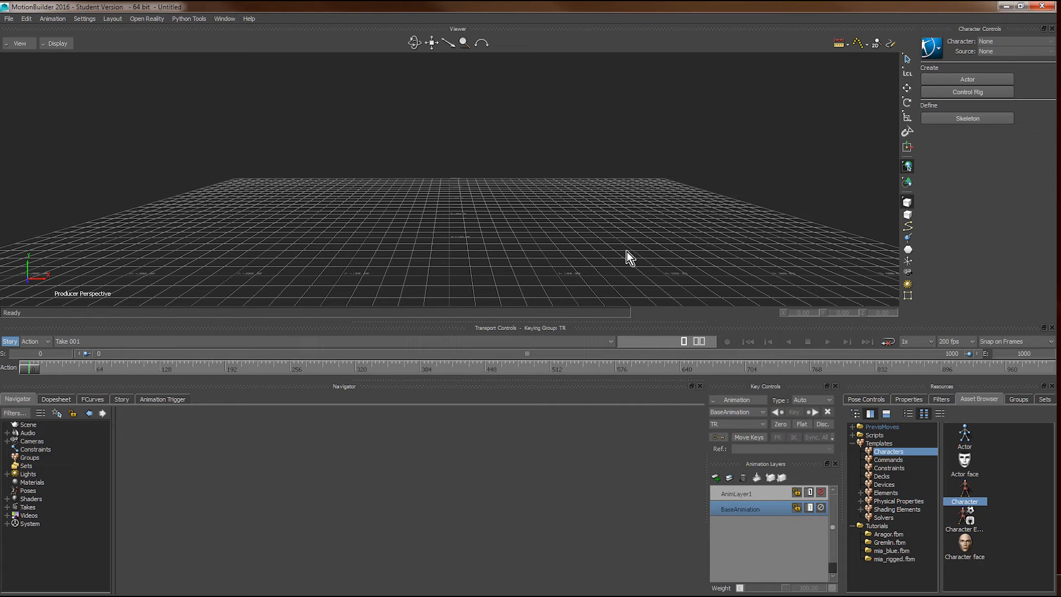
Step: Load the recent Template.fbx scene and select its actor figure
click(9, 19)
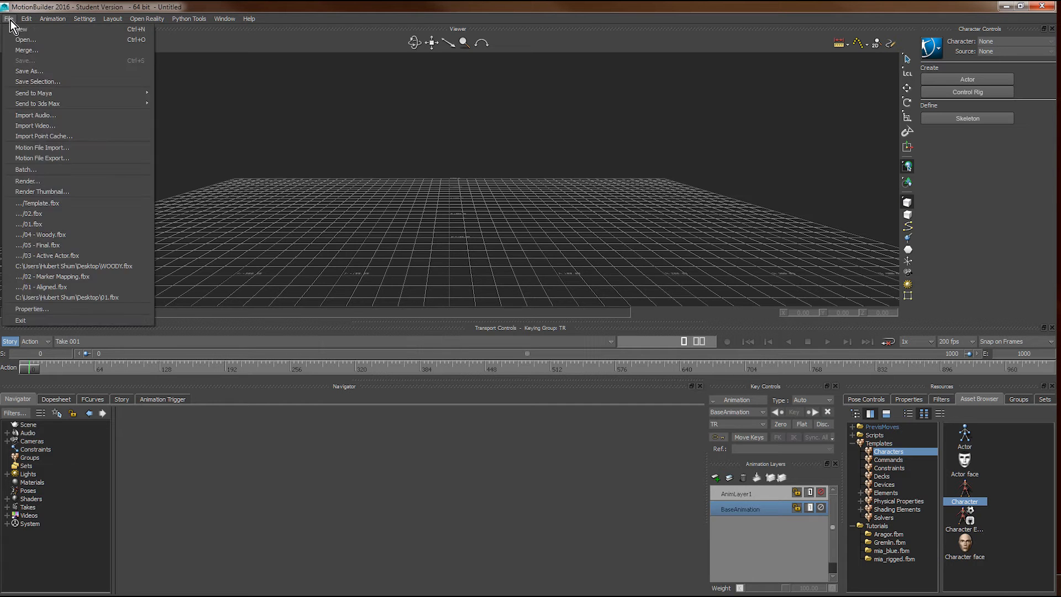
click(68, 212)
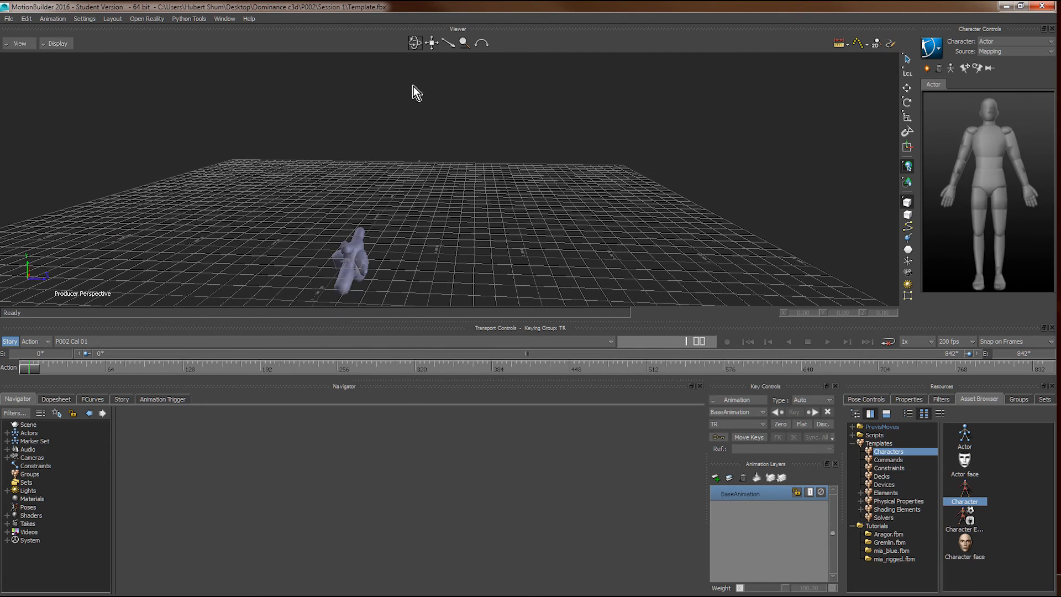
click(350, 260)
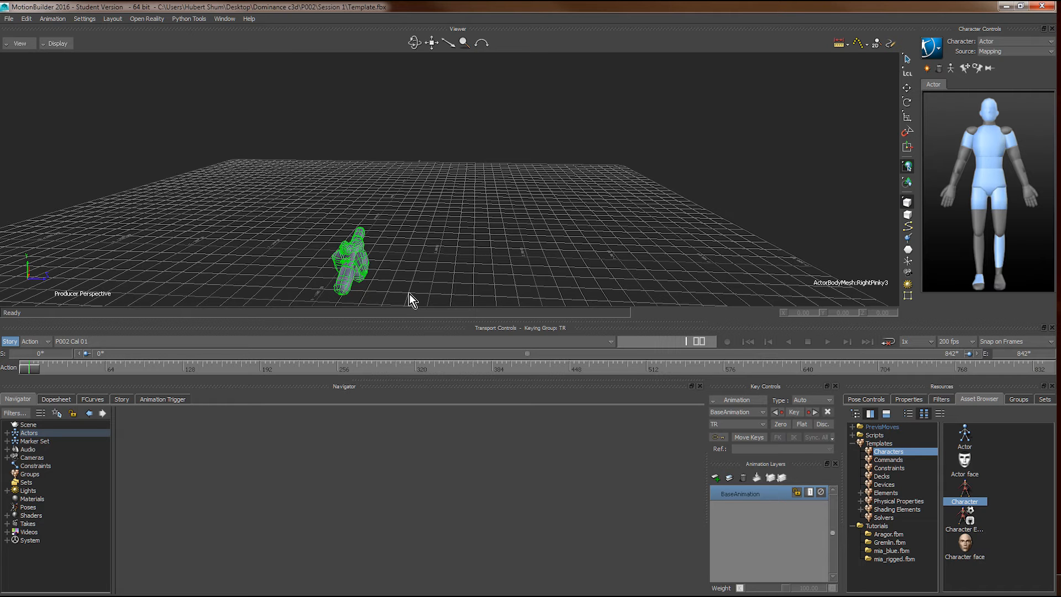
mouse_move(422, 81)
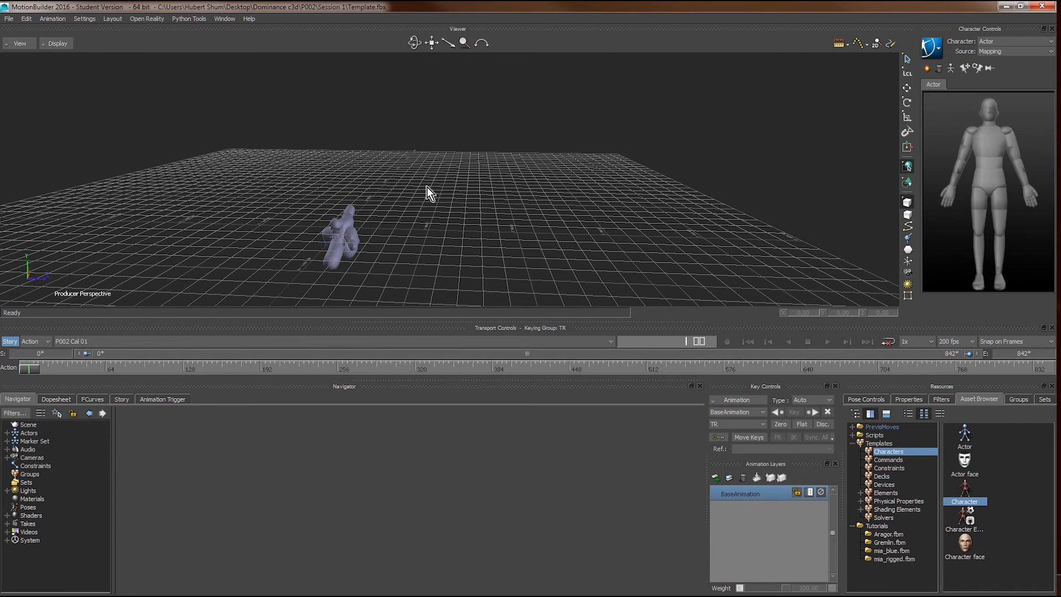
mouse_move(9, 22)
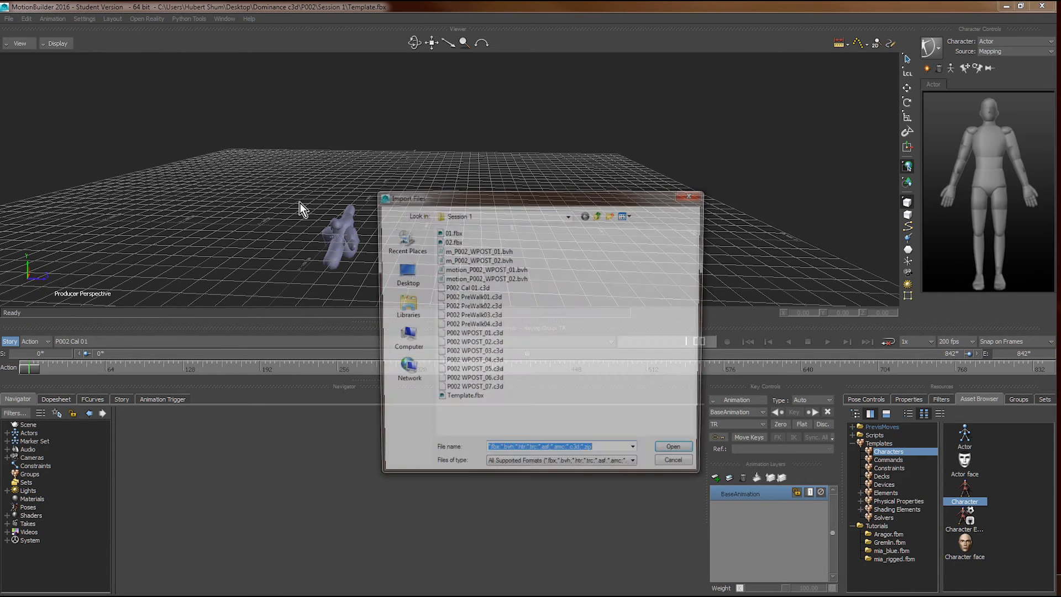
Step: Import the P002 WPOST_01 and WPOST_02 .c3d captures as takes starting at frame 0
click(471, 344)
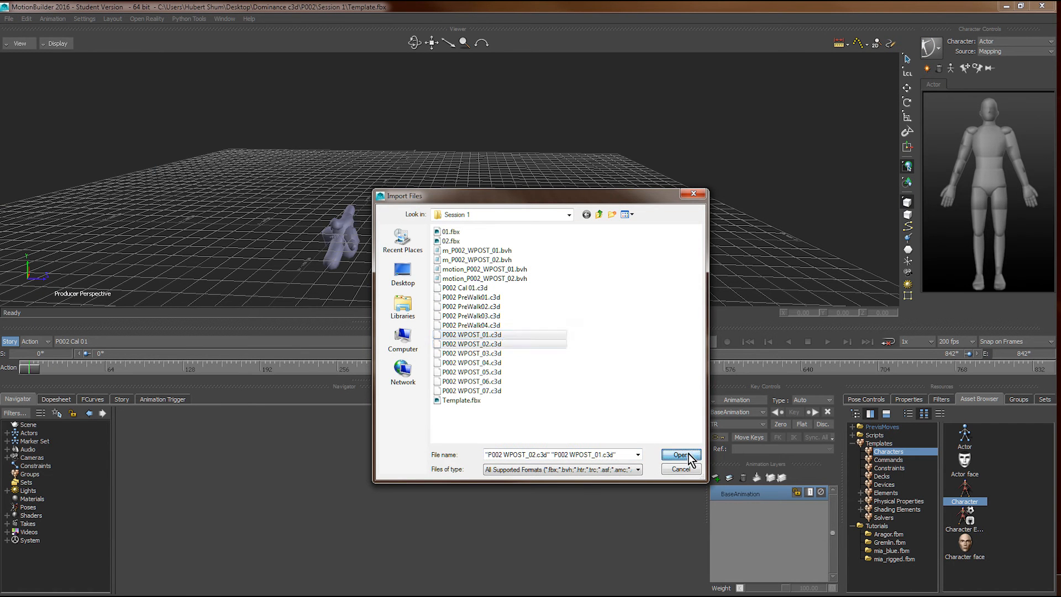
click(679, 454)
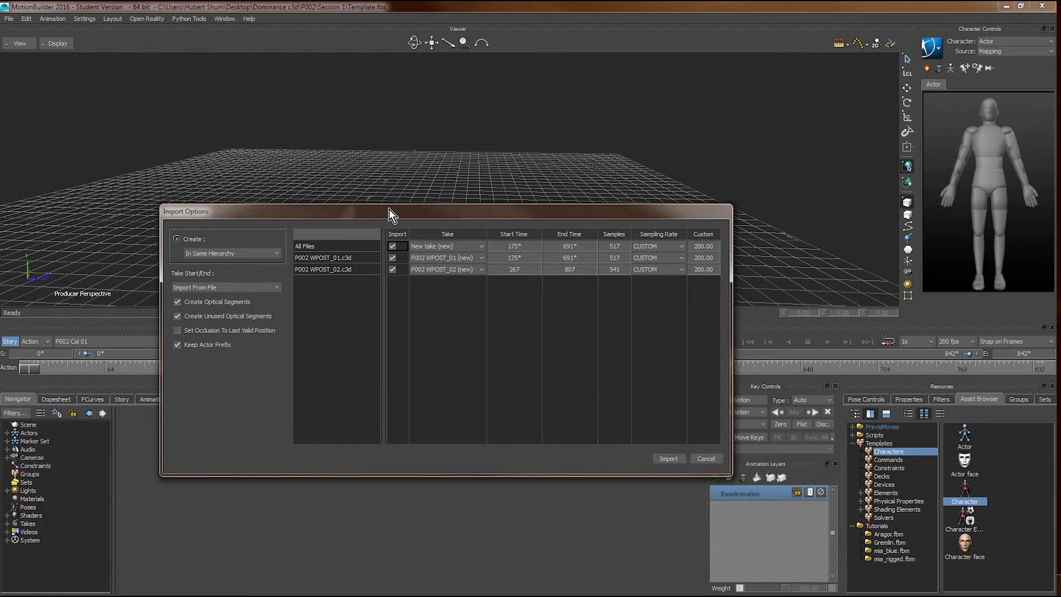
mouse_move(611, 269)
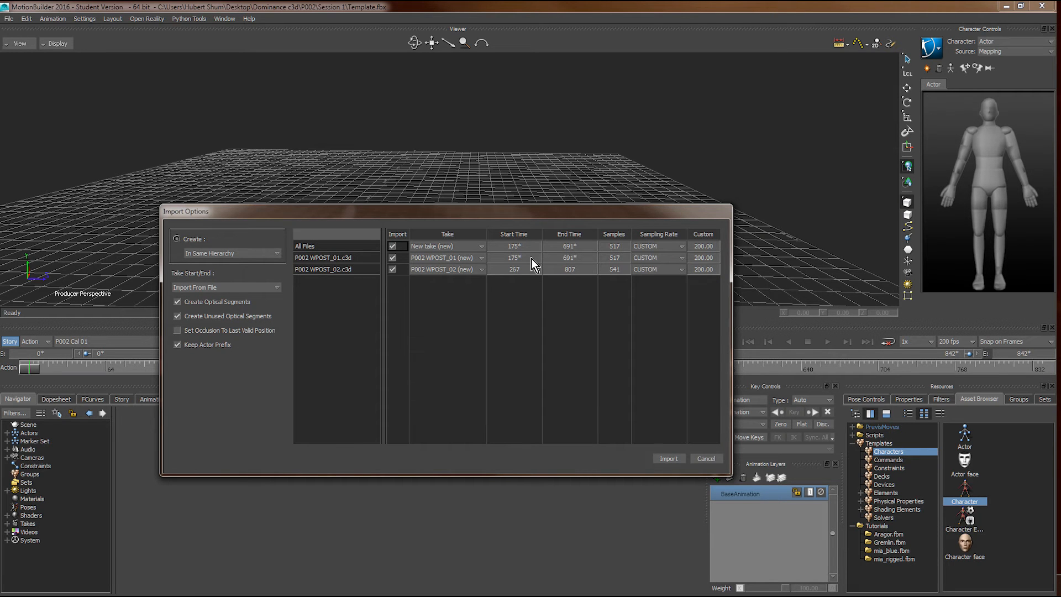
mouse_move(524, 266)
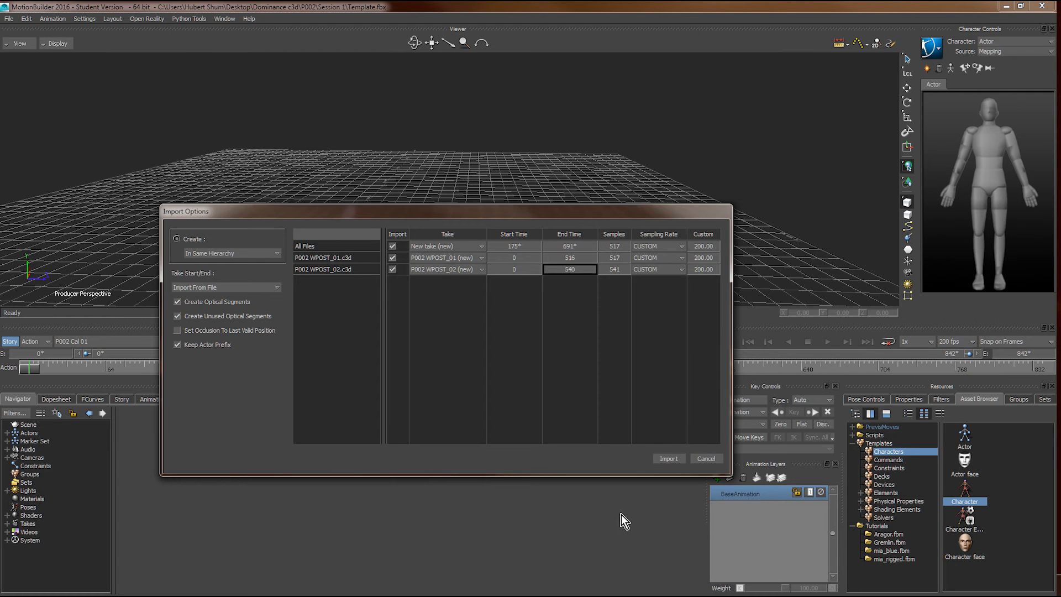
click(667, 458)
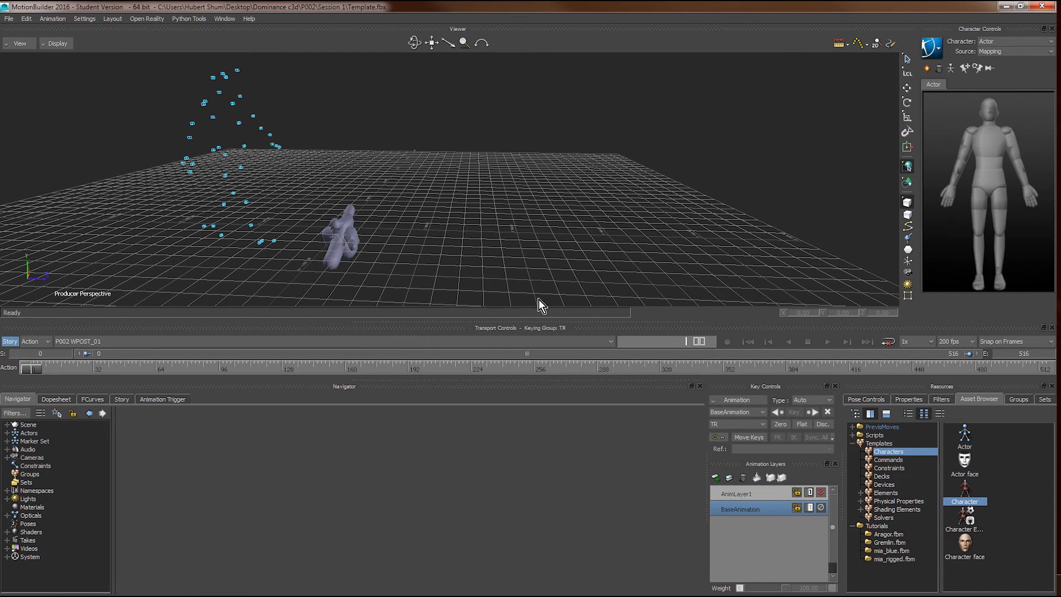
Step: Play back the imported marker motion briefly, then stop it
click(827, 341)
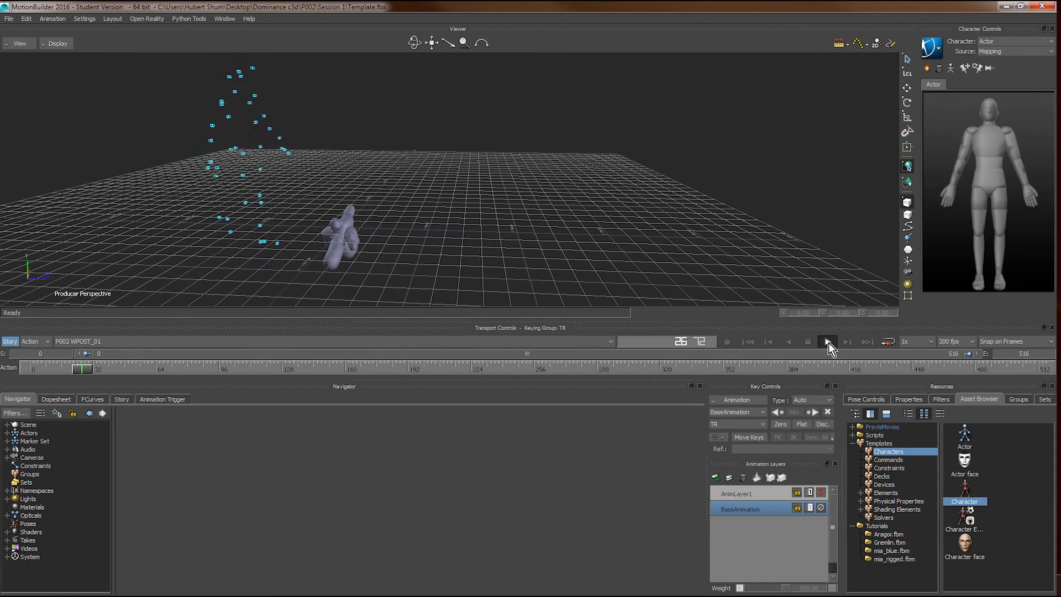
click(827, 340)
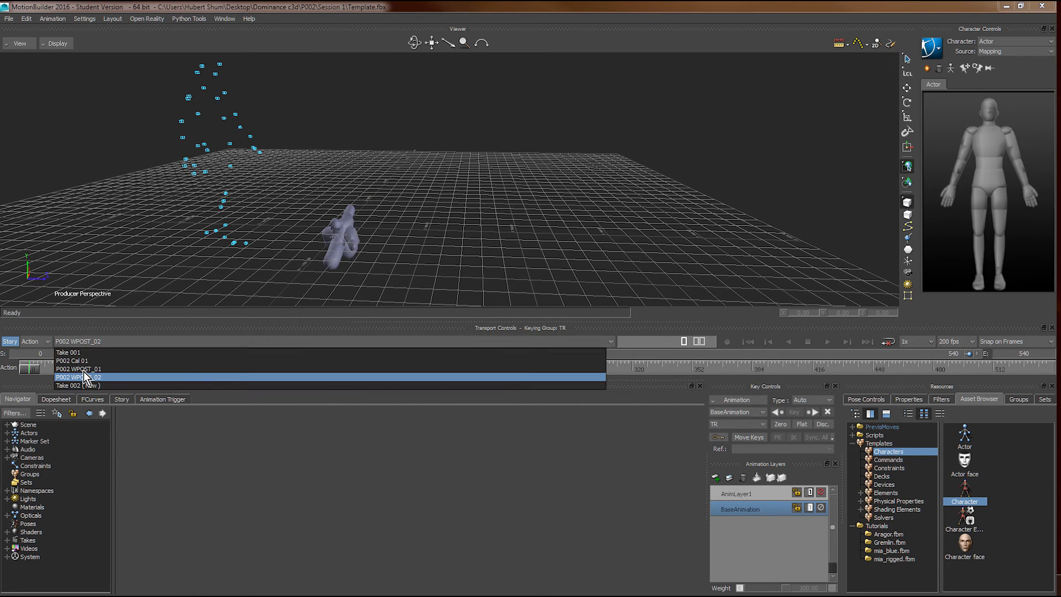
Step: Make P002 WPOST_01 the current take and select the actor for its settings
click(78, 368)
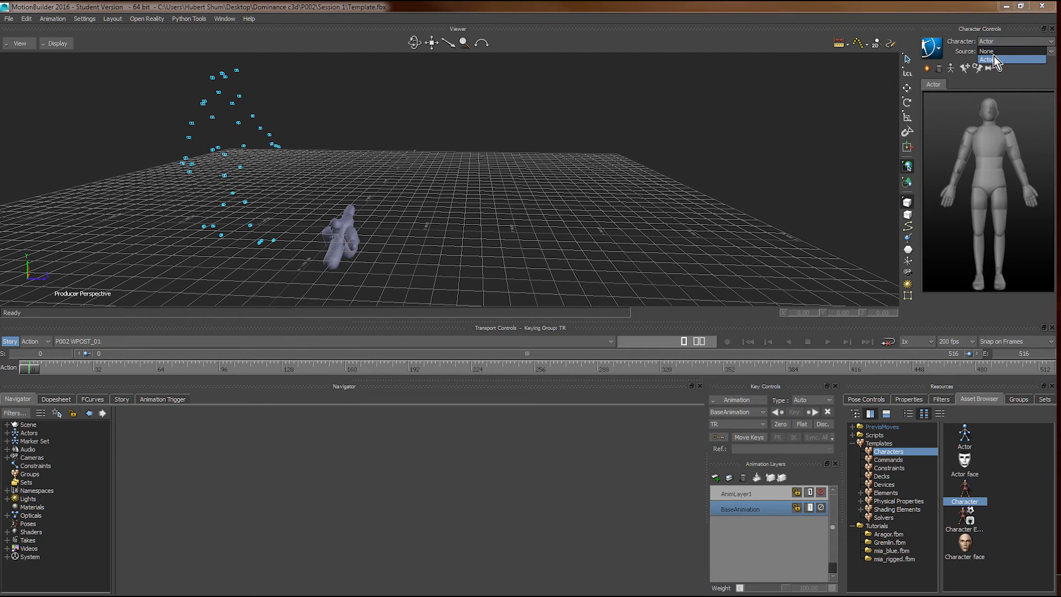
click(1005, 59)
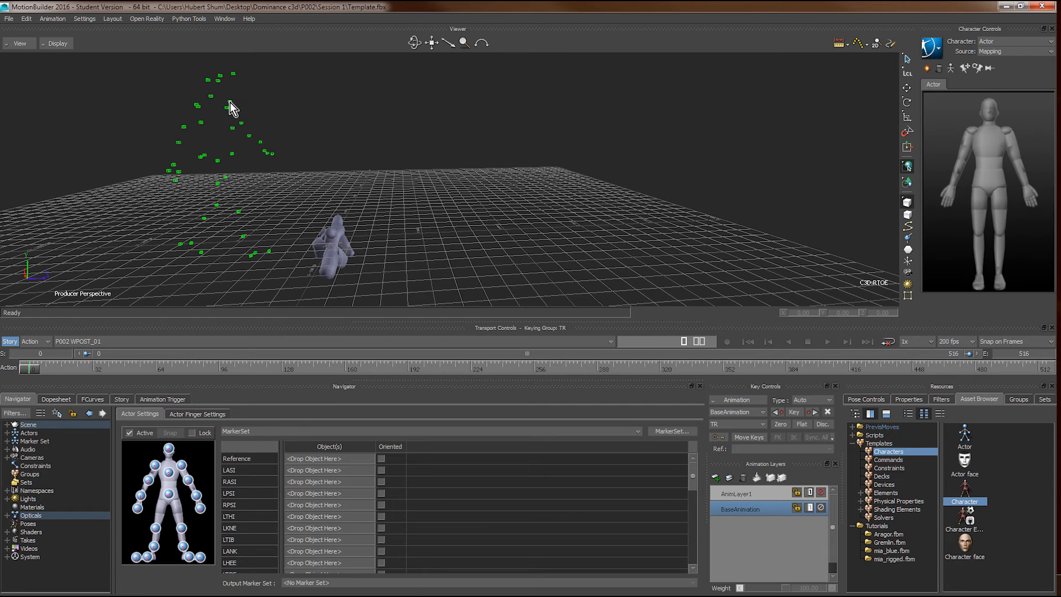
mouse_move(283, 401)
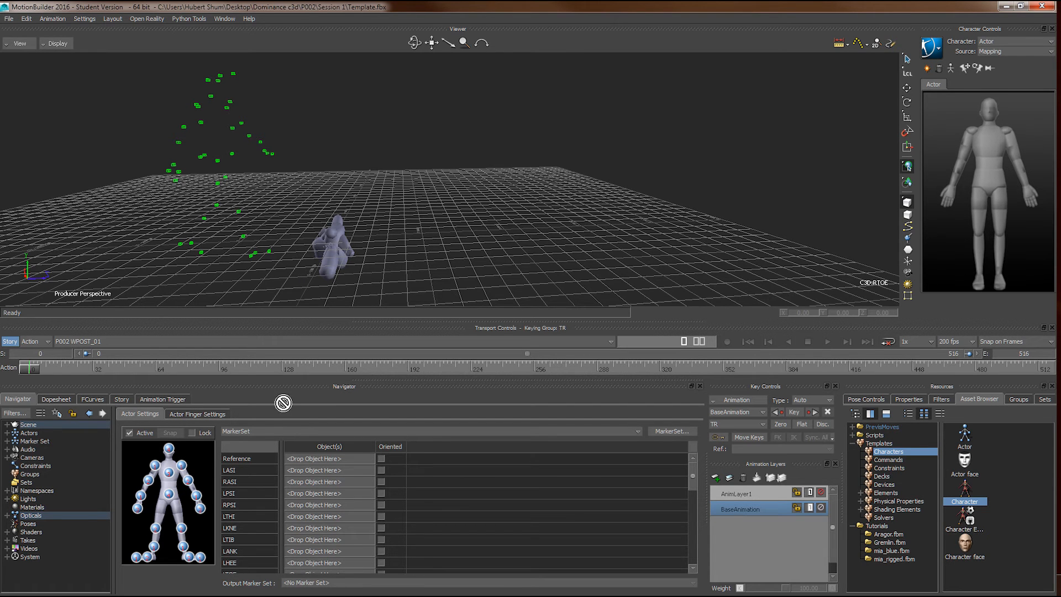
mouse_move(316, 485)
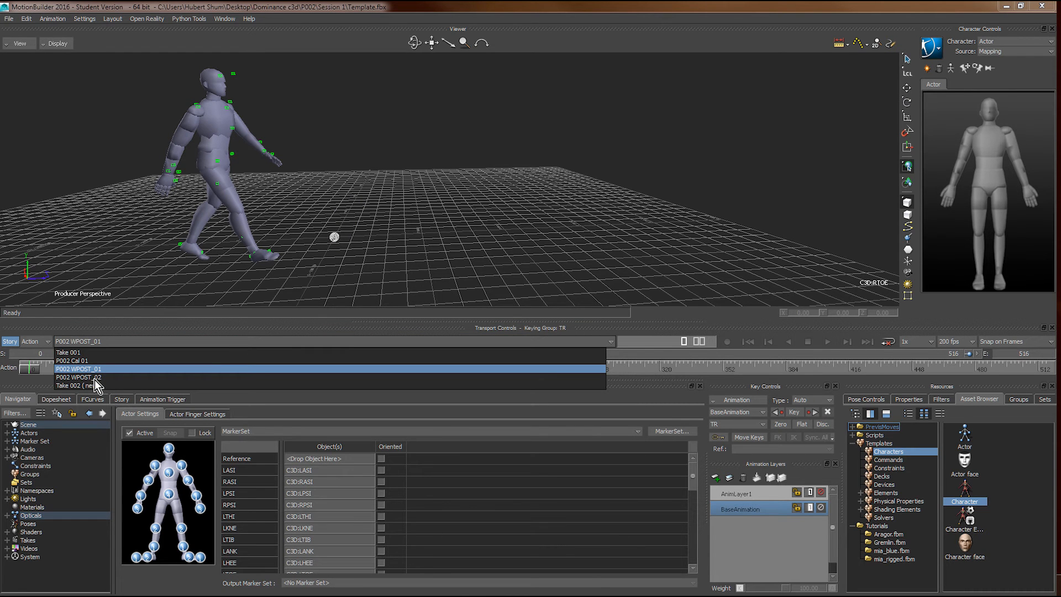
click(78, 377)
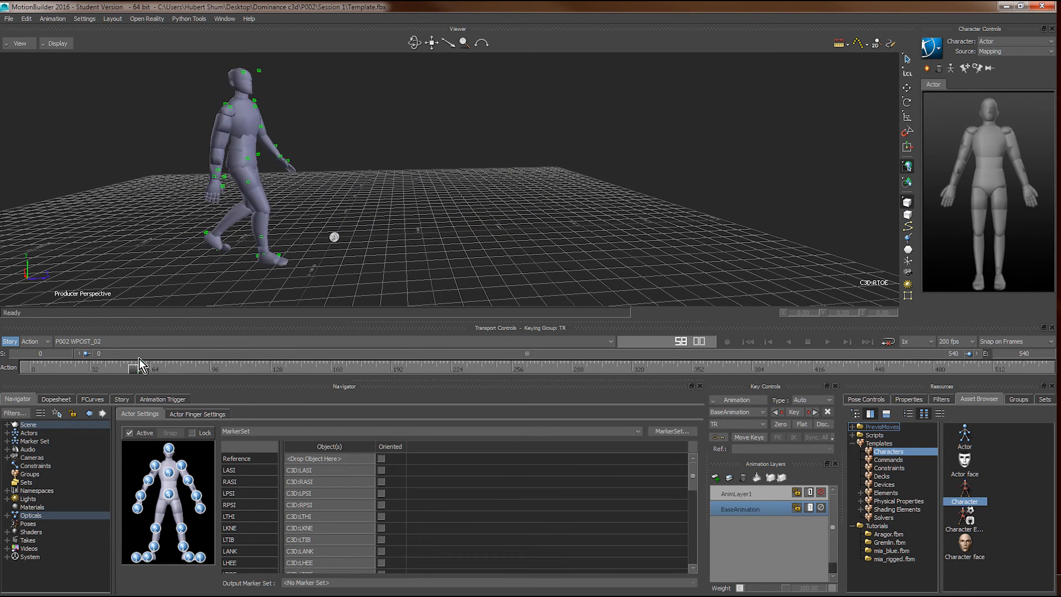
click(866, 341)
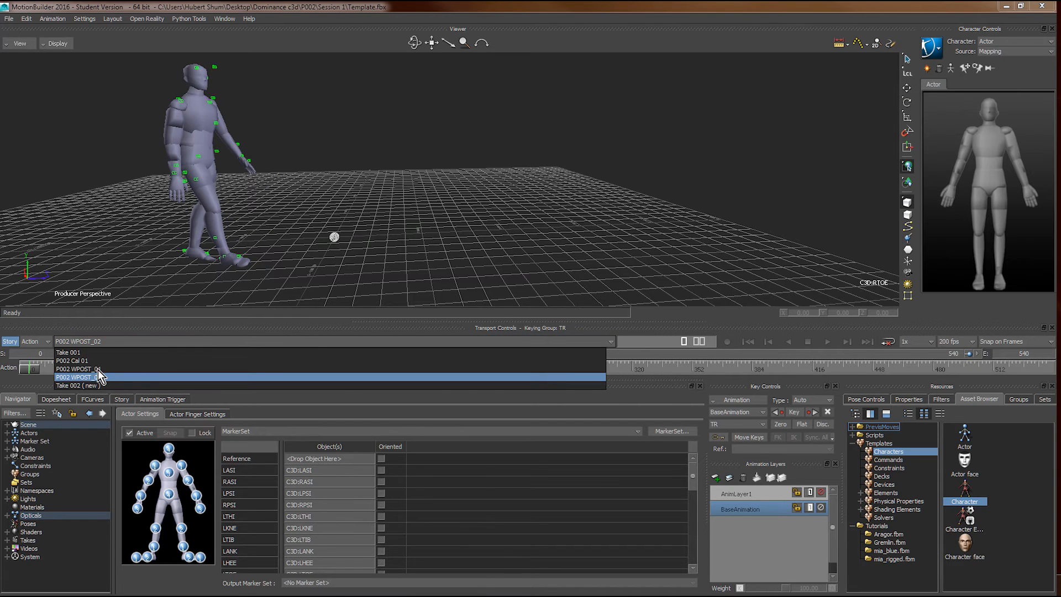
click(76, 377)
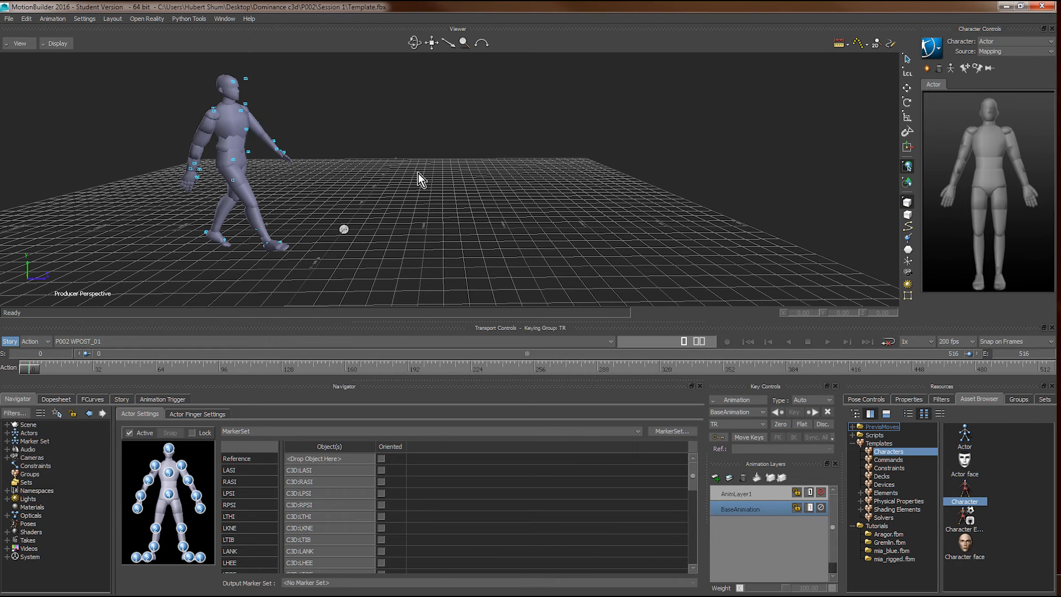
mouse_move(905, 530)
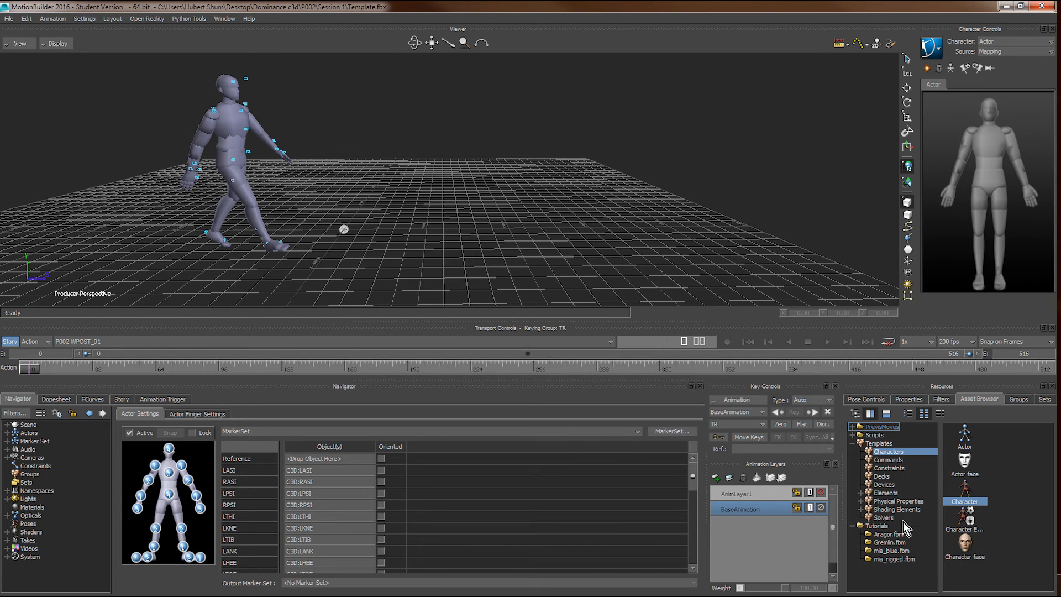
Step: Bring the tutorial bone_skeleton into the scene and list the character templates
click(877, 525)
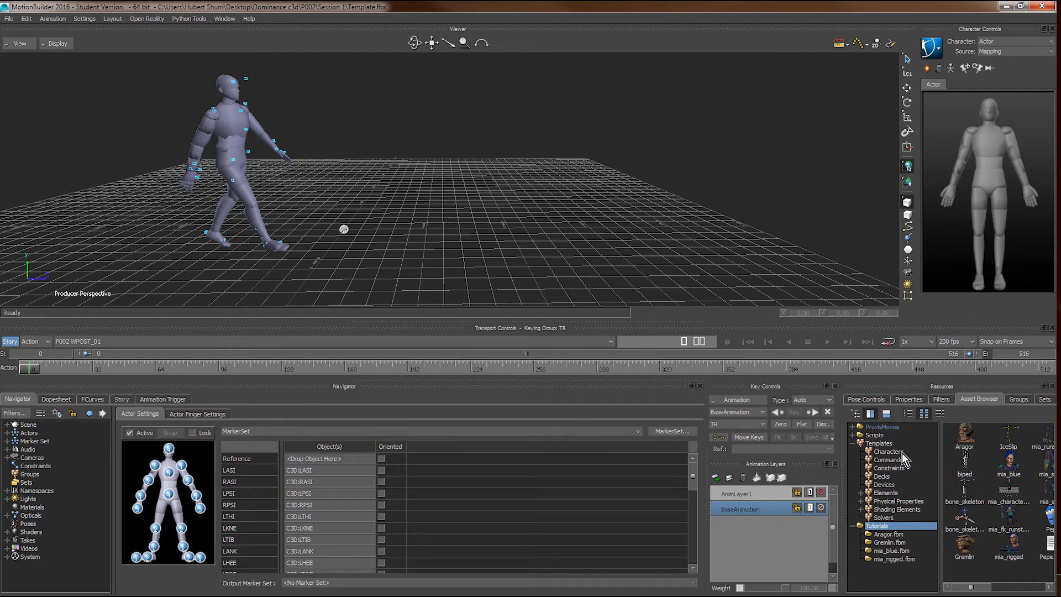
click(964, 447)
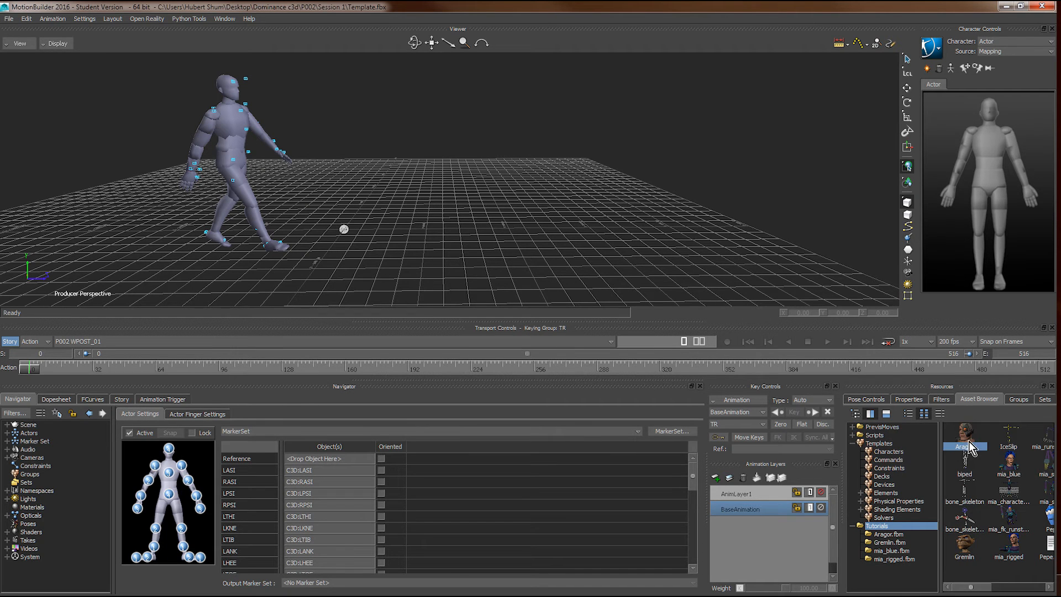
mouse_move(986, 455)
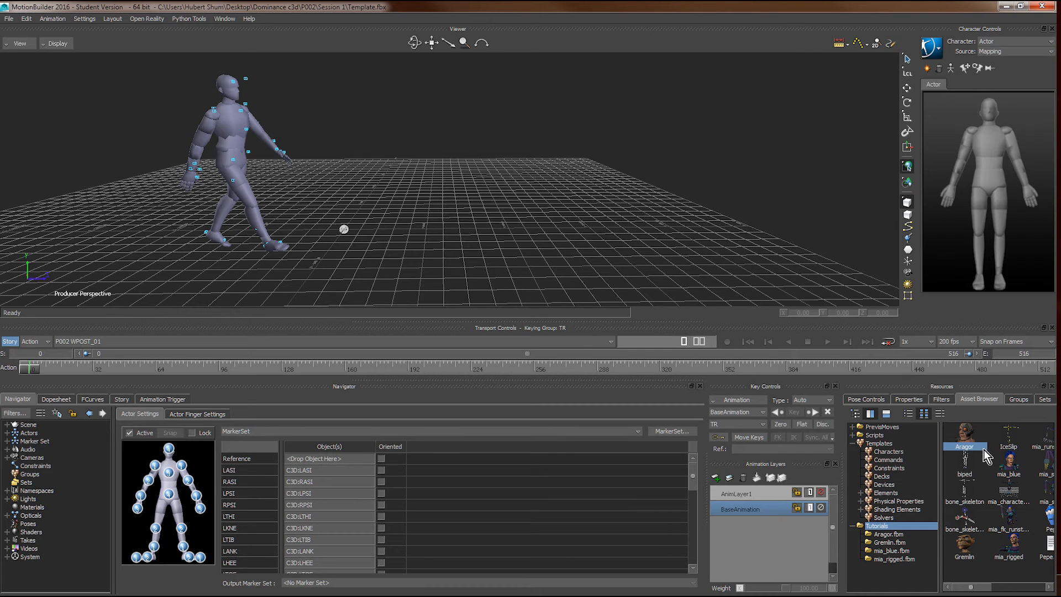
mouse_move(979, 456)
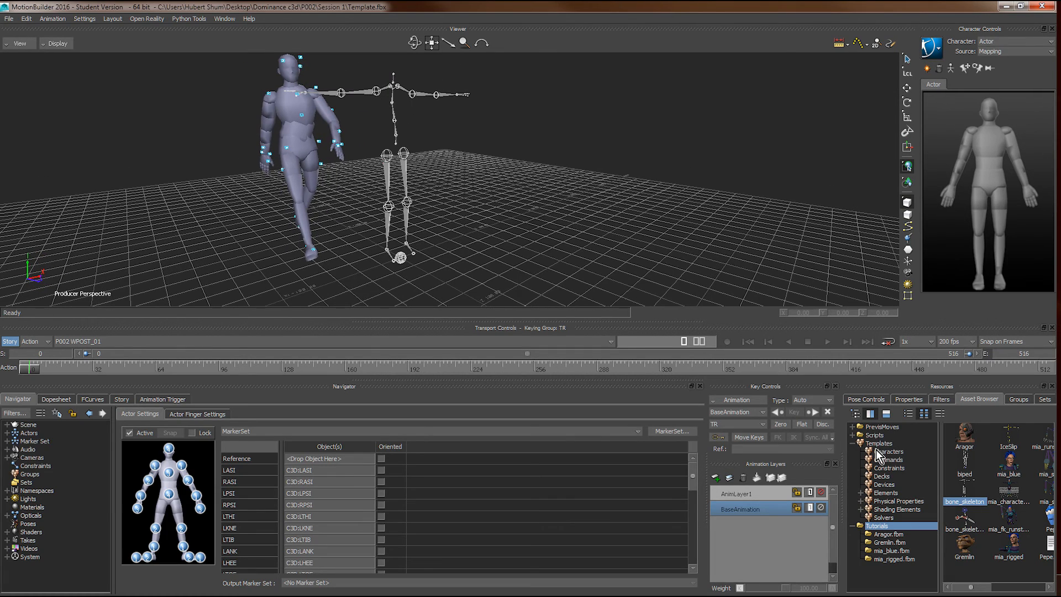
click(889, 452)
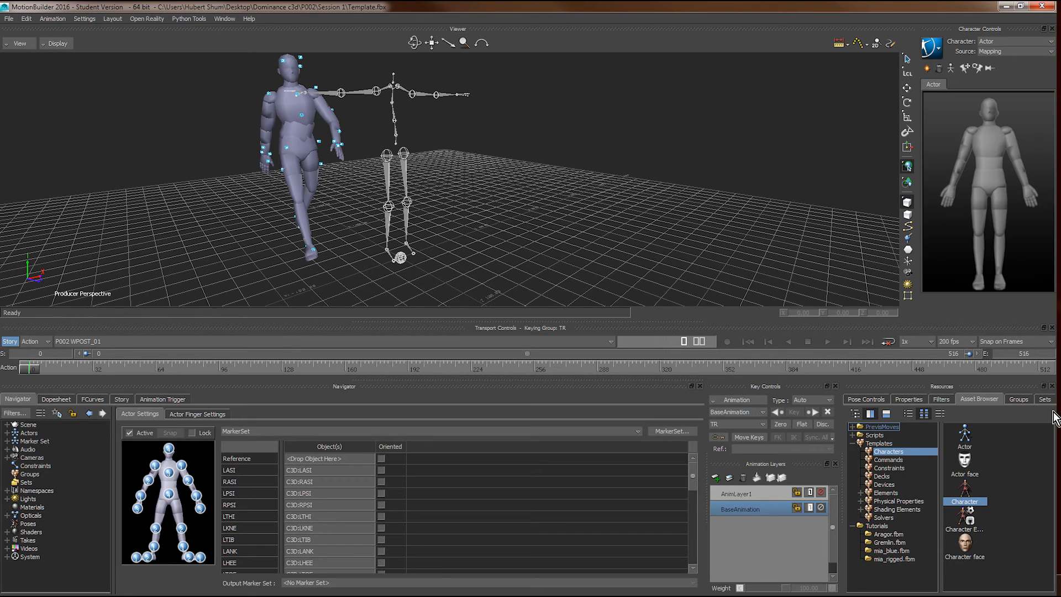
Step: Characterize the skeleton with the Character template and drive it from the Actor input
click(876, 434)
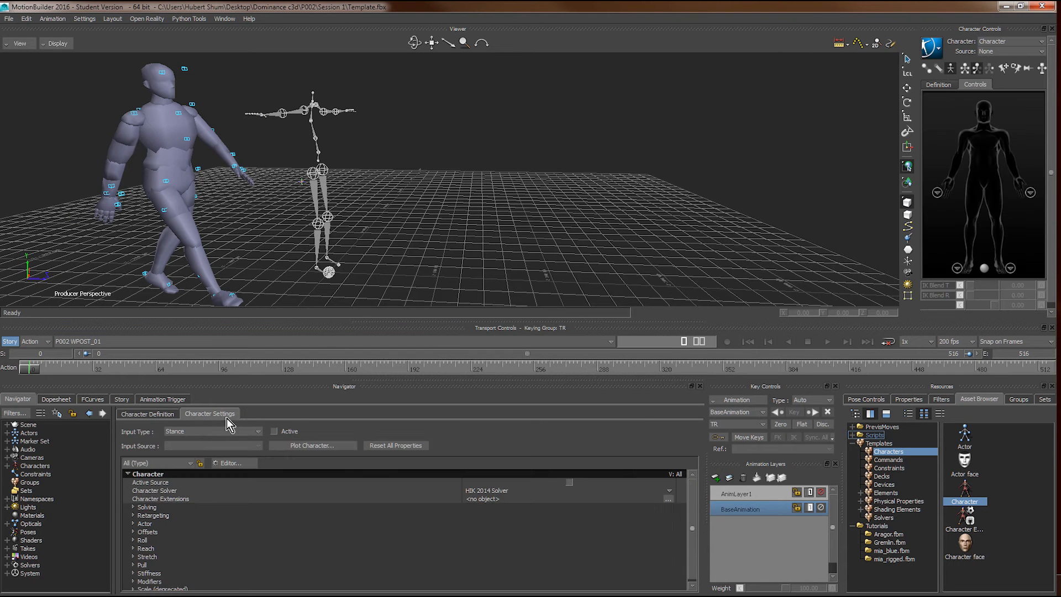
click(212, 431)
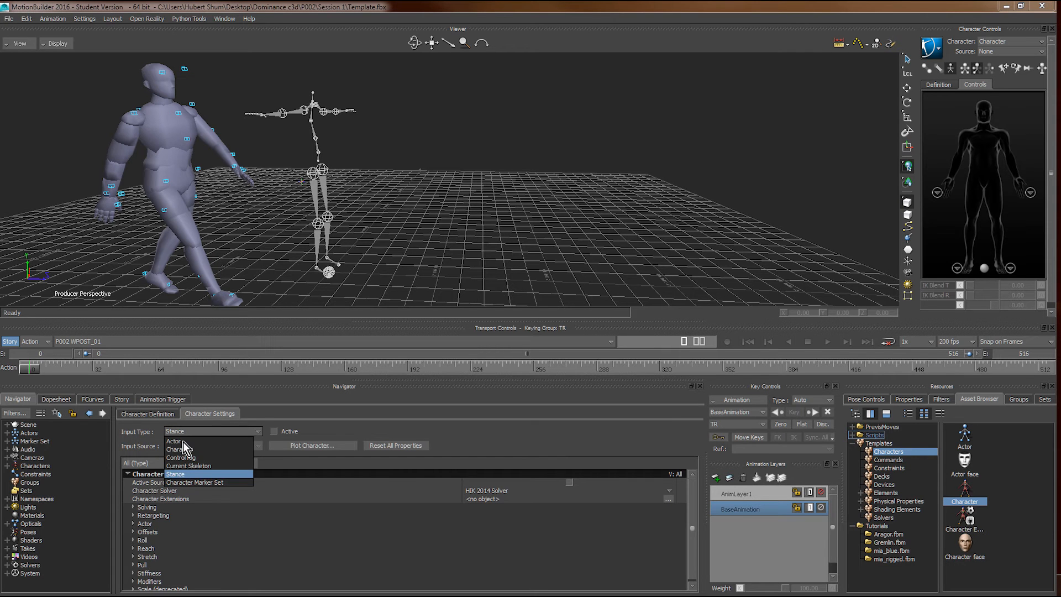
click(175, 441)
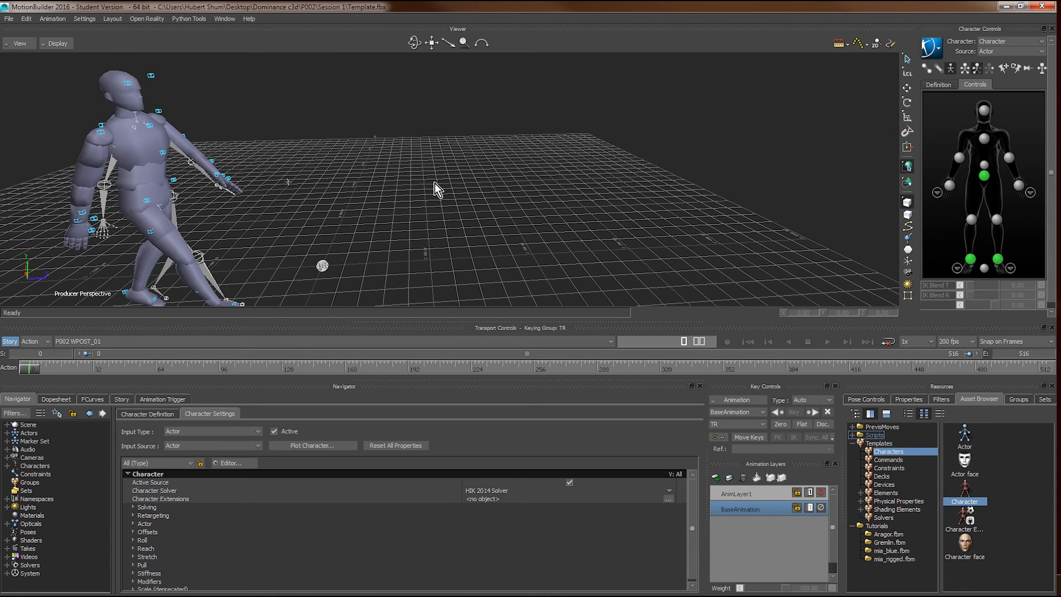
mouse_move(839, 366)
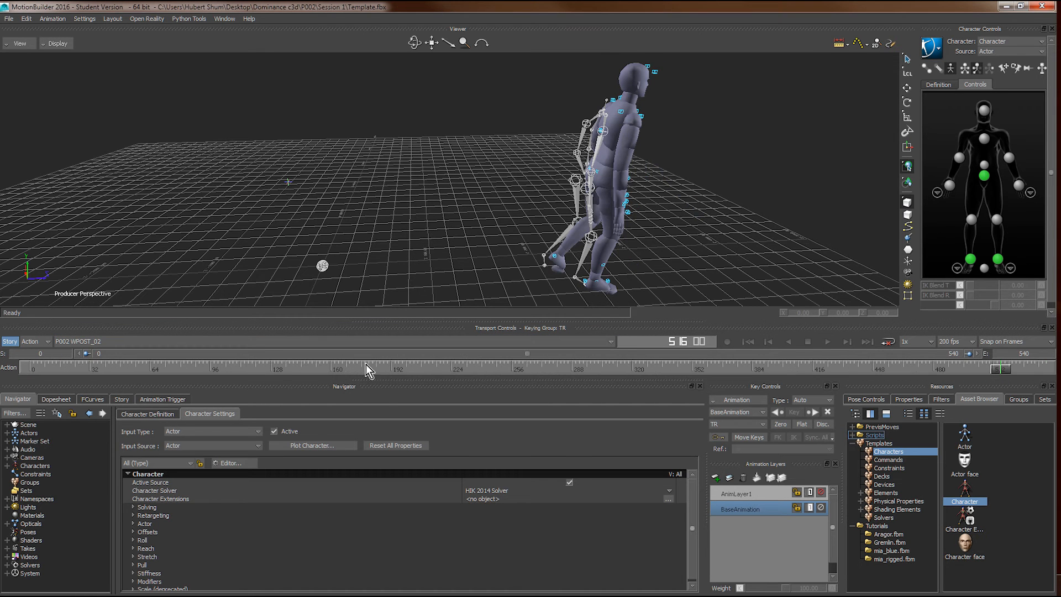
Step: Loop-play the P002 WPOST_02 take, then make P002 WPOST_01 current
click(889, 341)
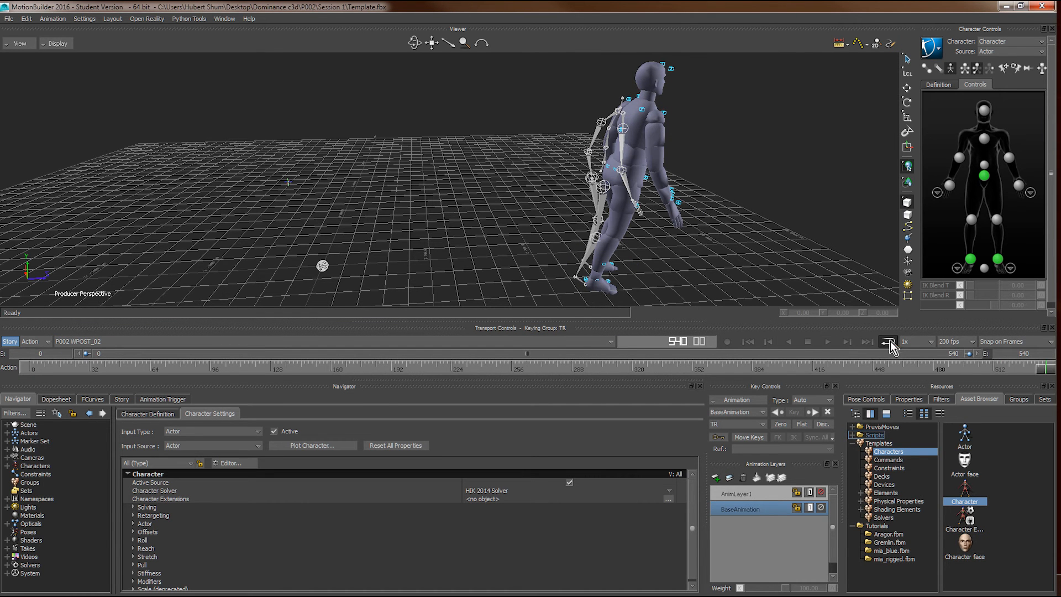
click(888, 340)
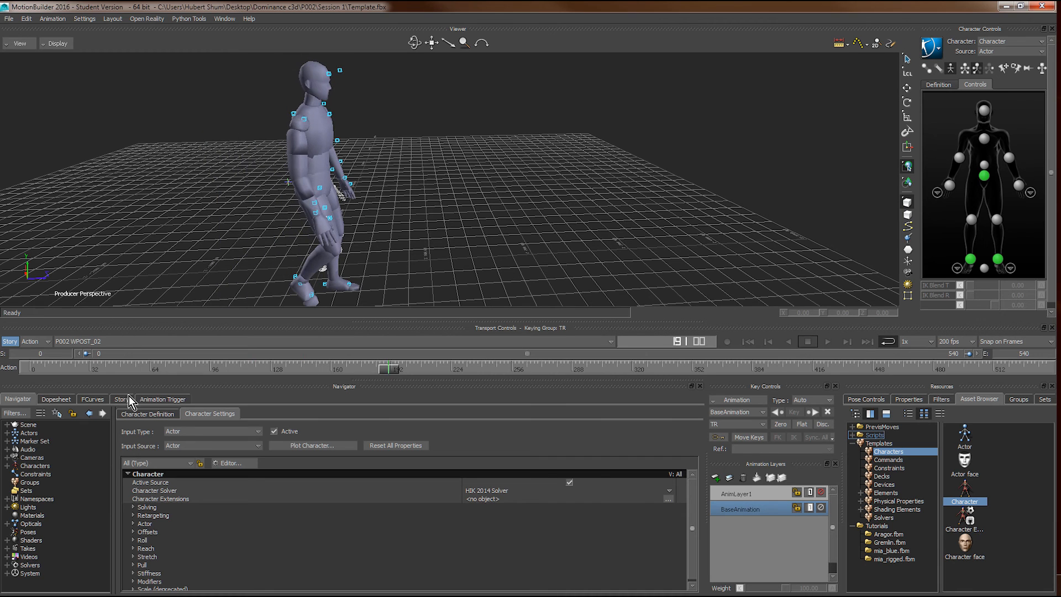
click(78, 341)
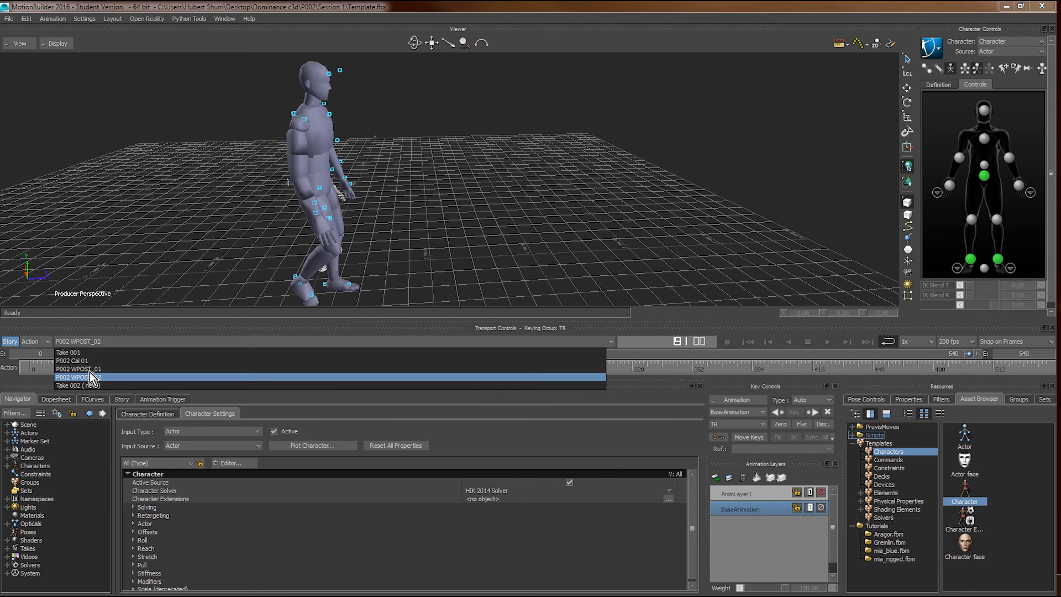
click(78, 377)
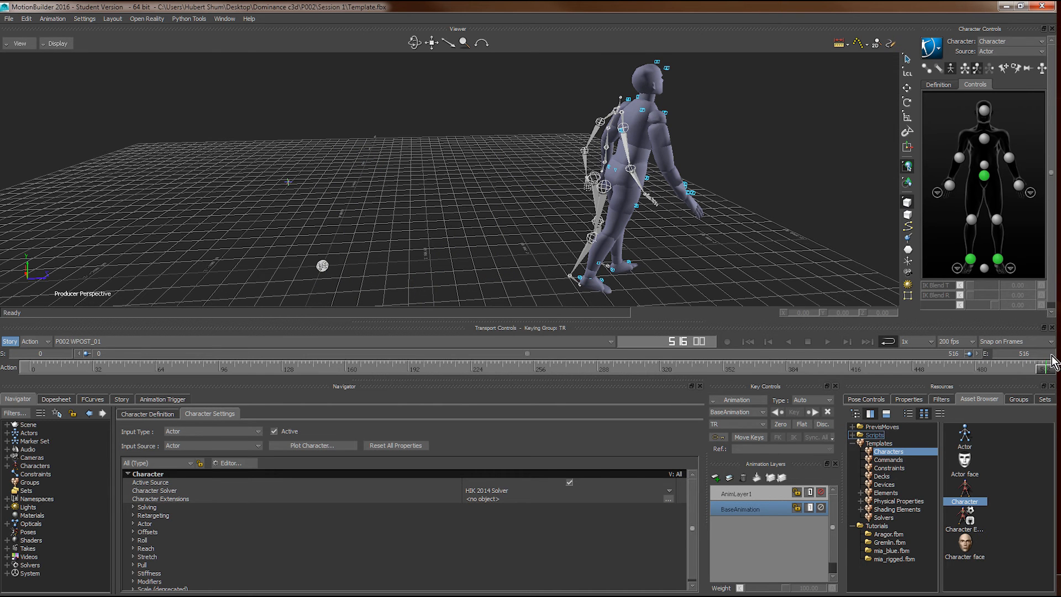
mouse_move(482, 242)
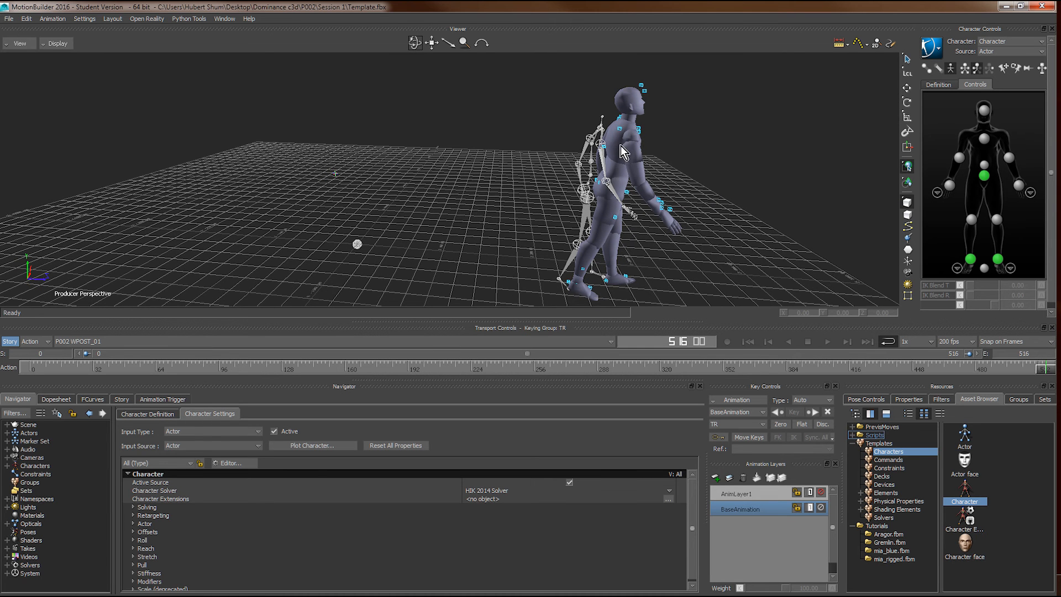
mouse_move(640, 169)
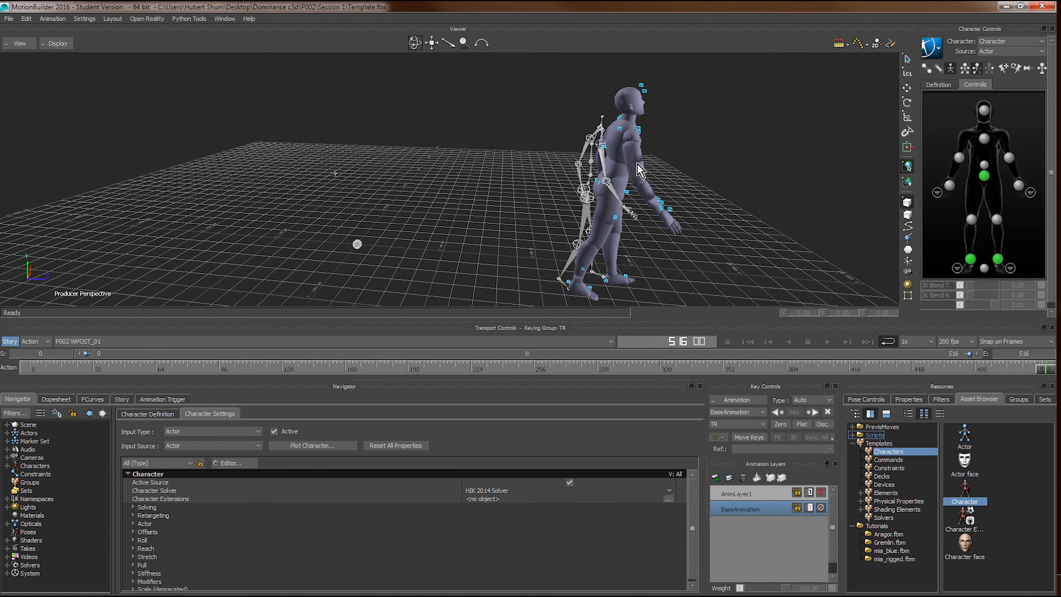
mouse_move(583, 202)
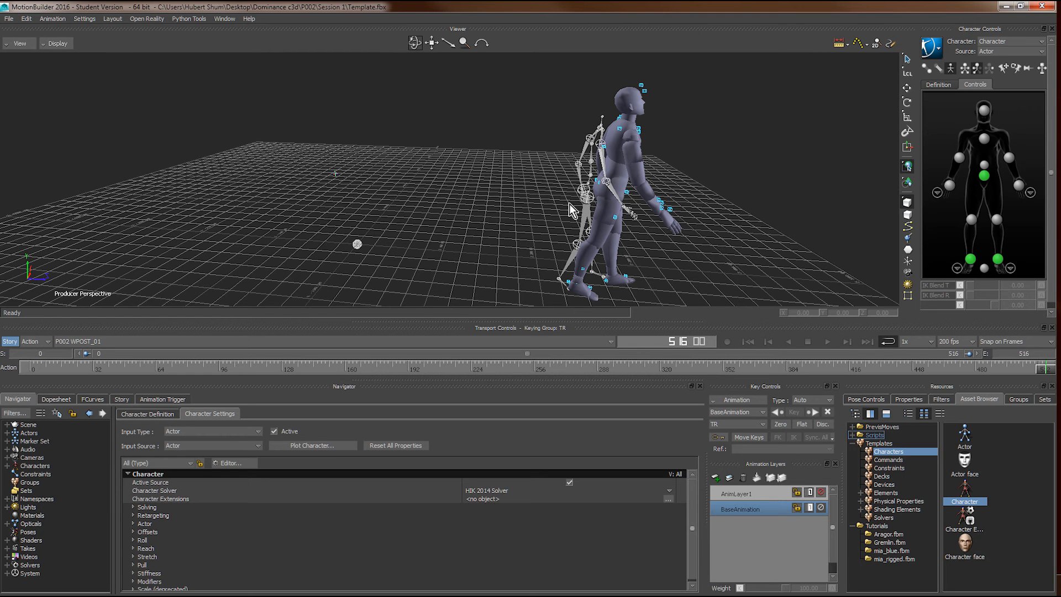
mouse_move(473, 204)
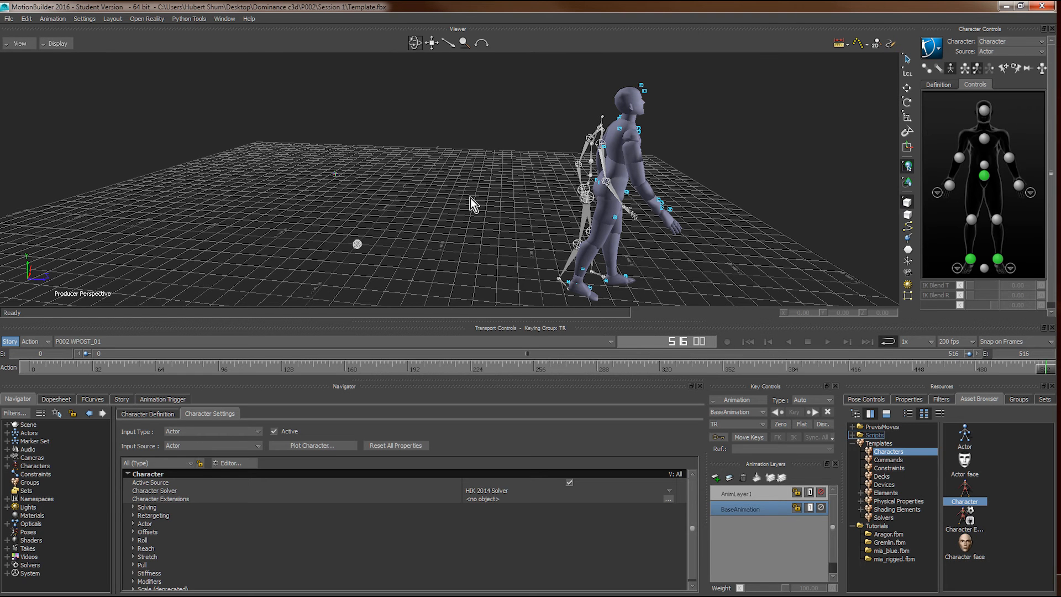
mouse_move(585, 198)
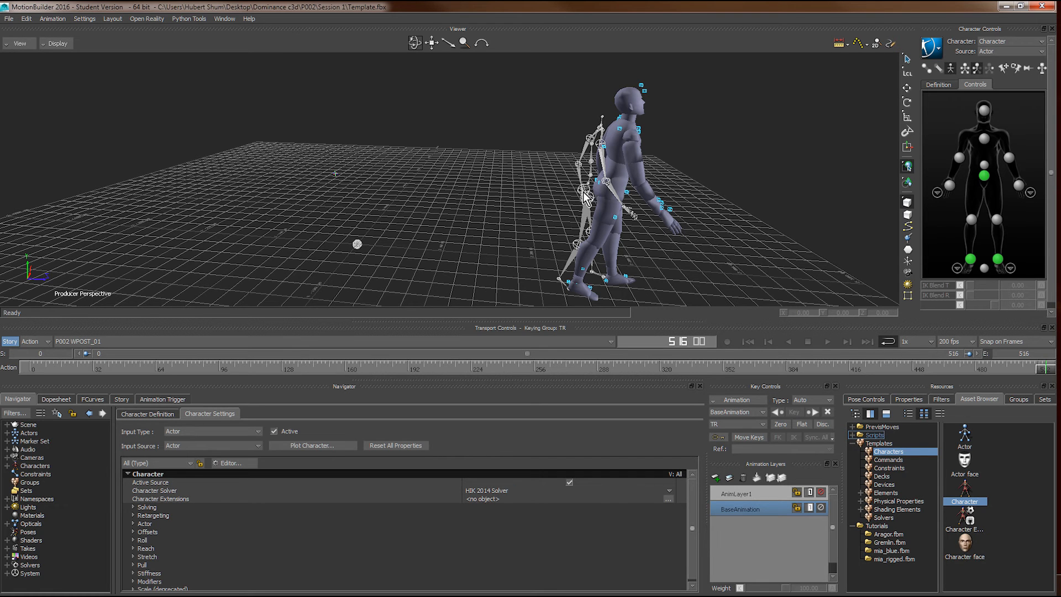
mouse_move(585, 197)
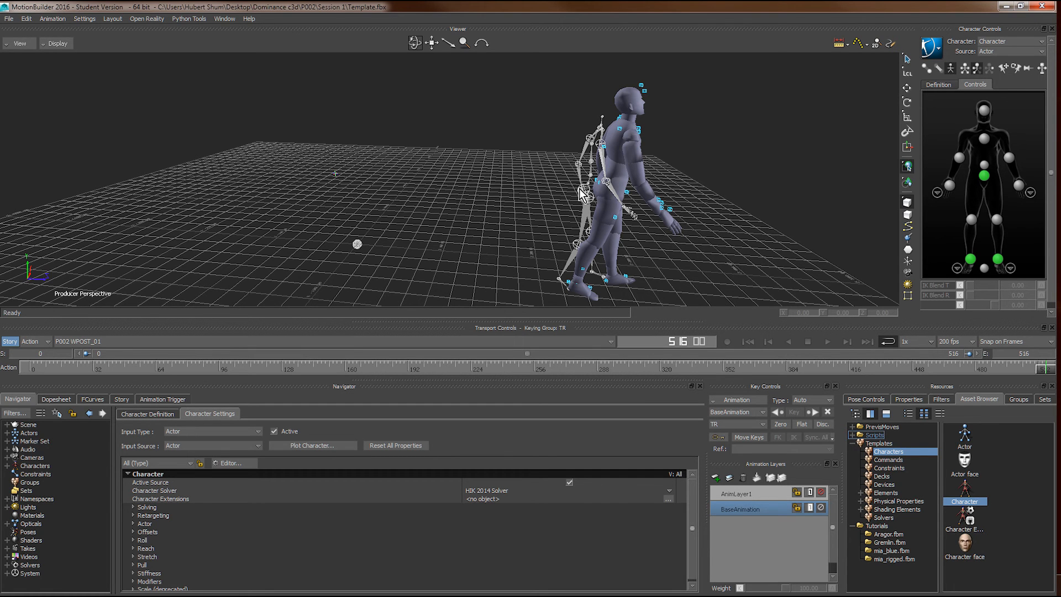
mouse_move(628, 150)
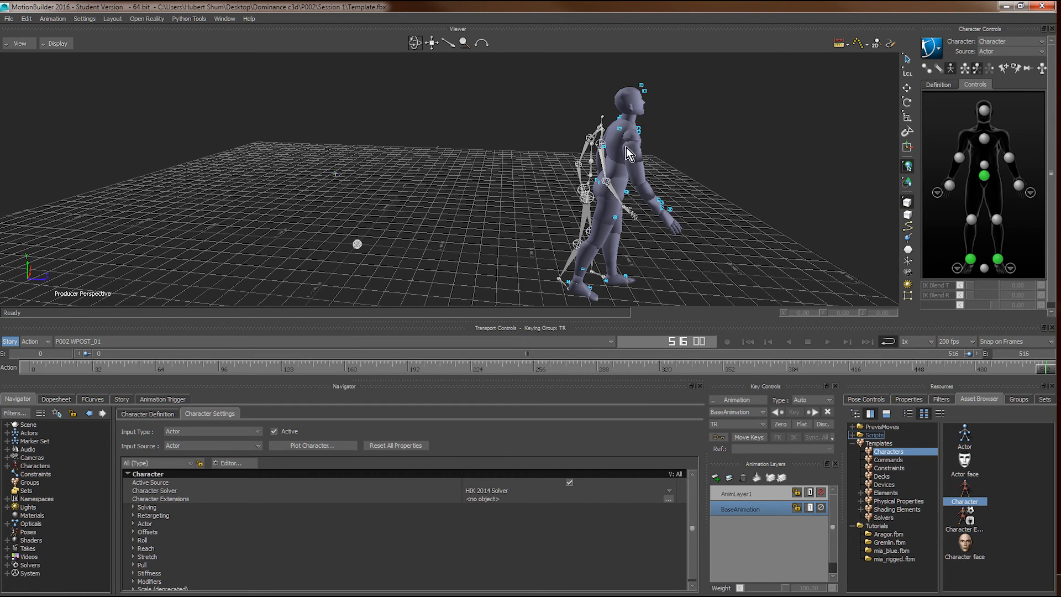
mouse_move(594, 179)
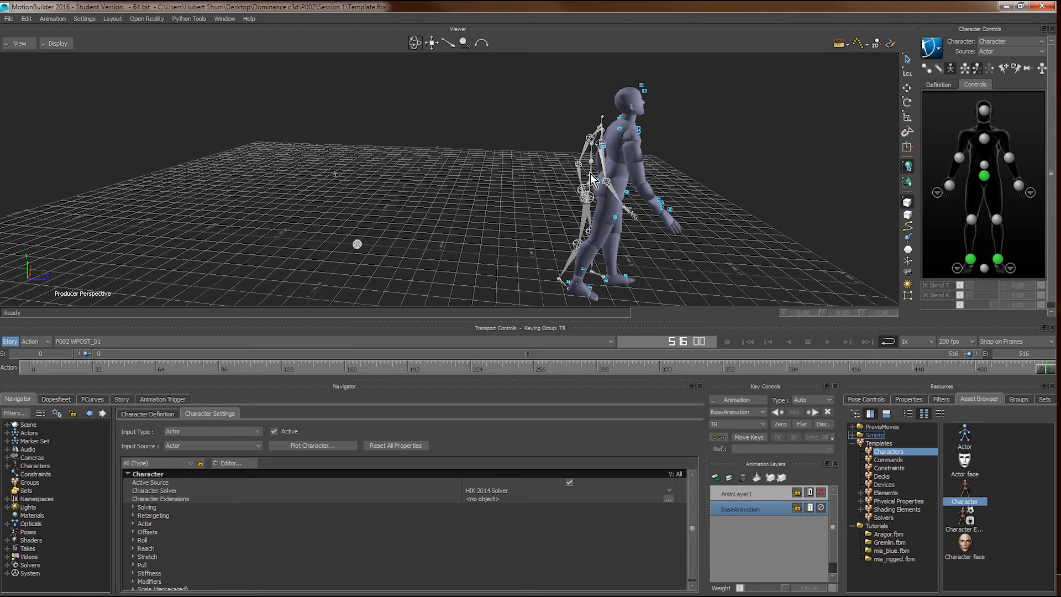
mouse_move(573, 195)
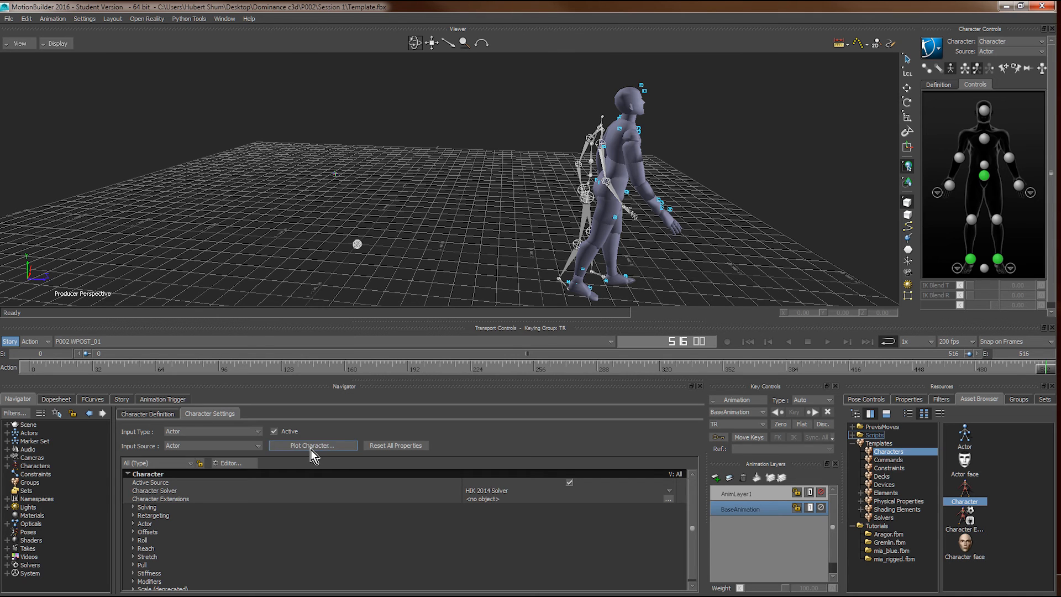
Step: Plot the actor's motion onto the character's Skeleton with Plot All Takes enabled
click(312, 445)
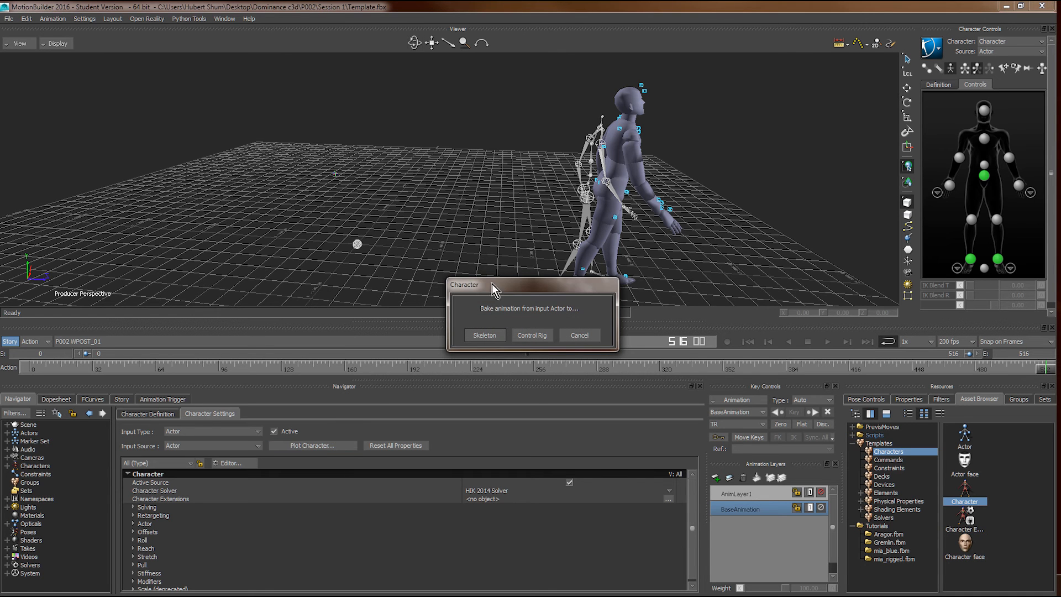
mouse_move(630, 165)
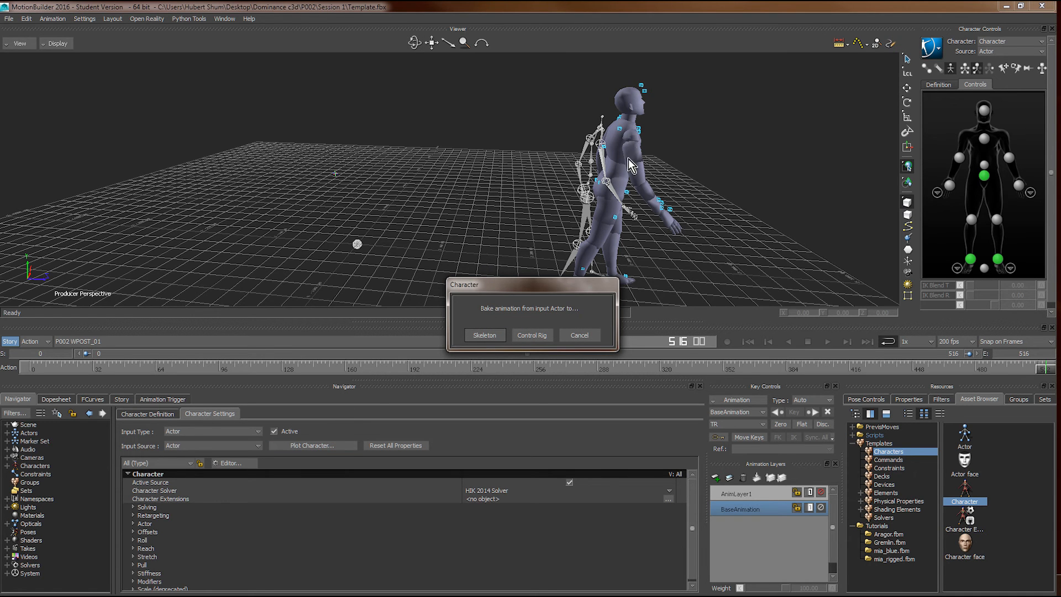
mouse_move(493, 344)
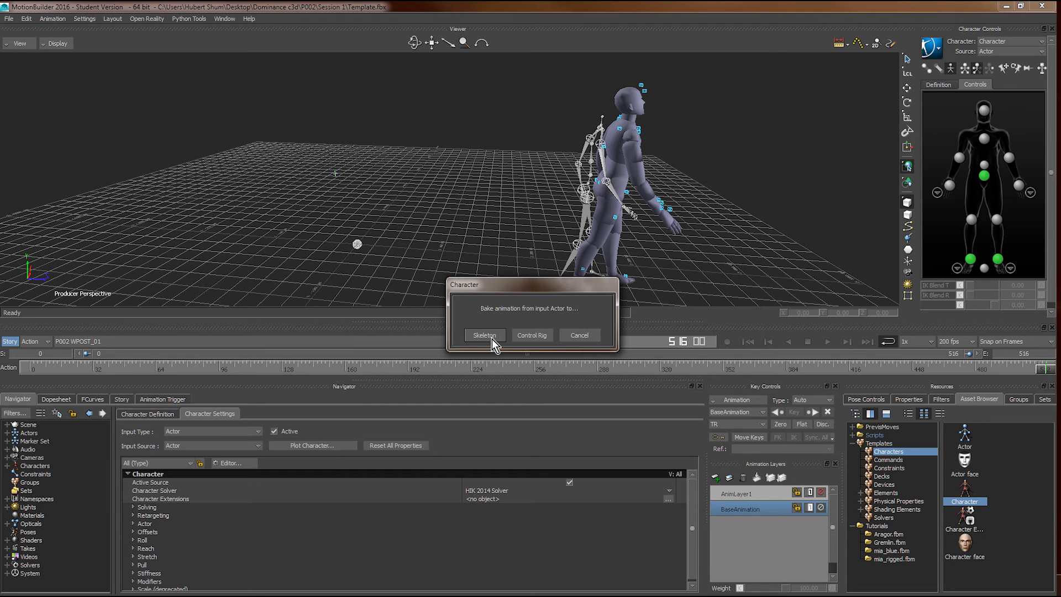
click(484, 335)
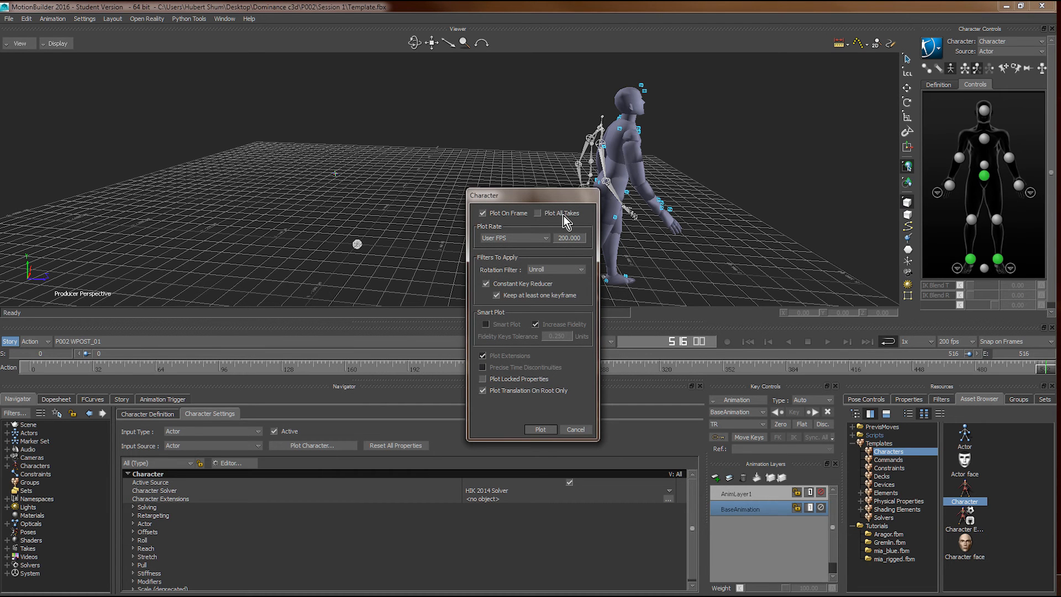
click(538, 214)
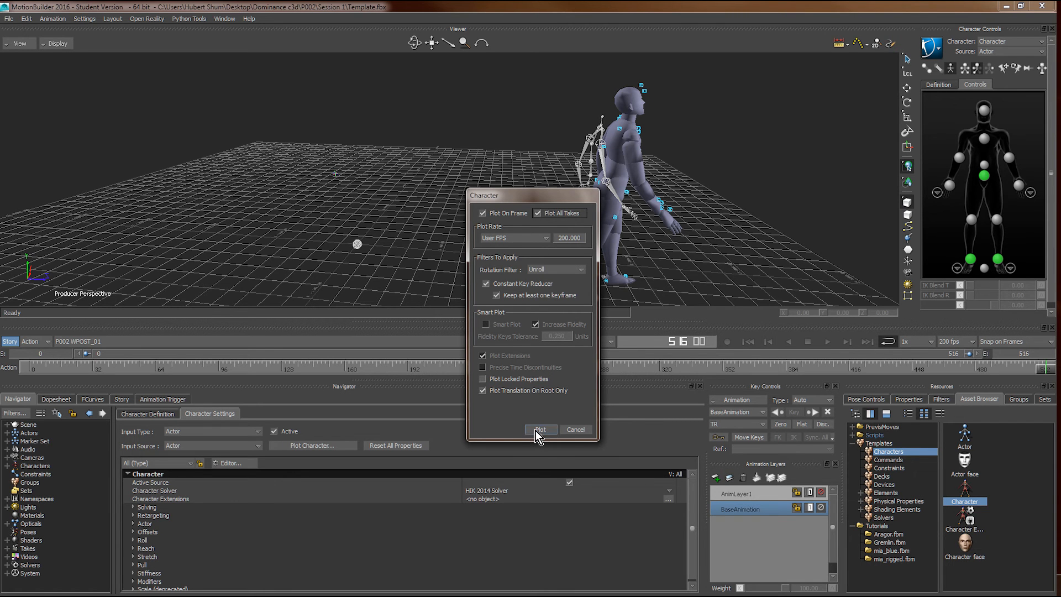
click(540, 428)
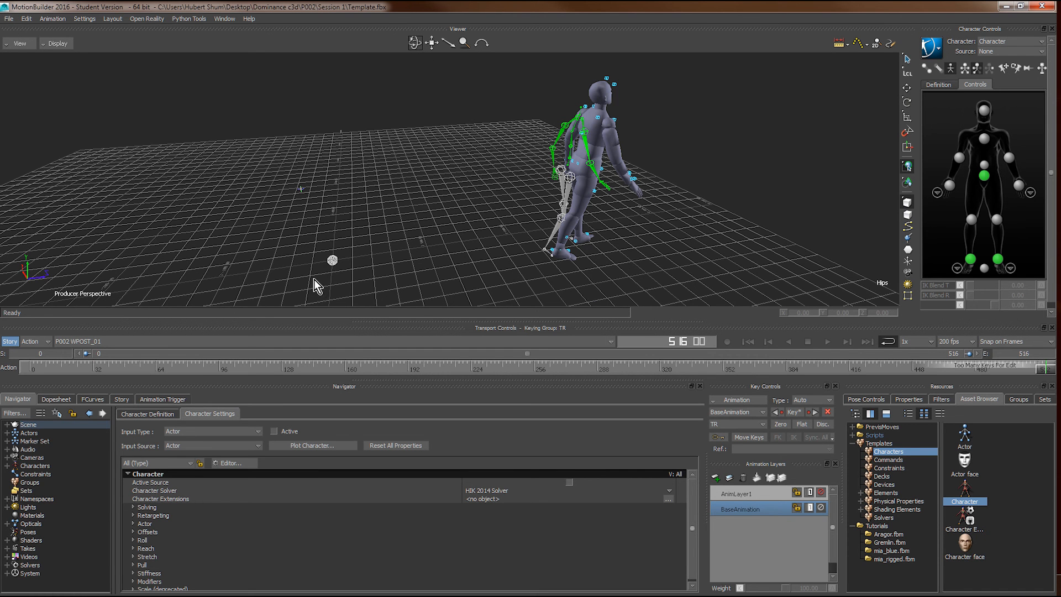
mouse_move(14, 433)
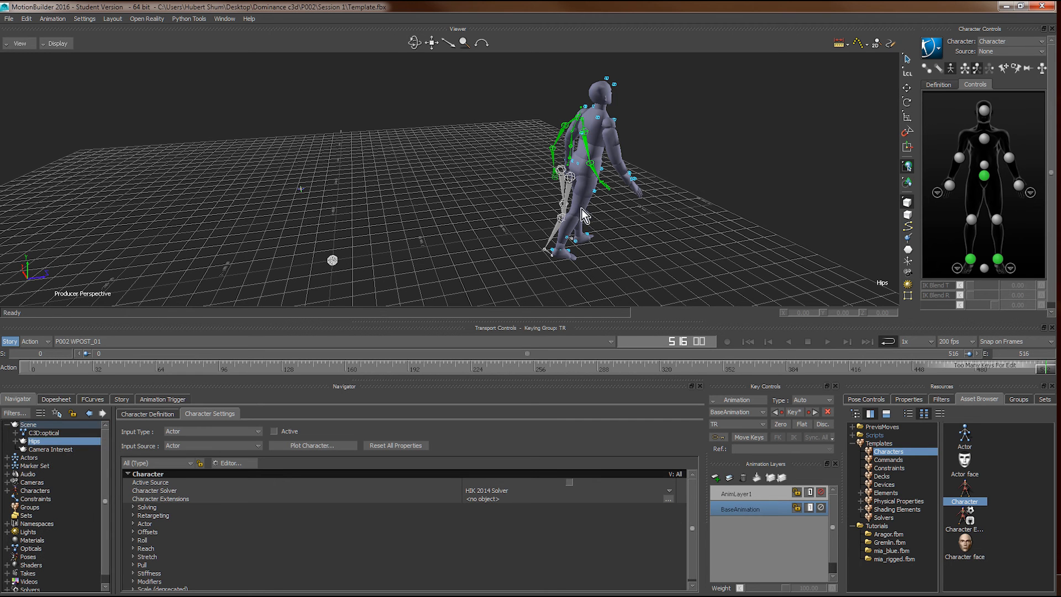
mouse_move(22, 446)
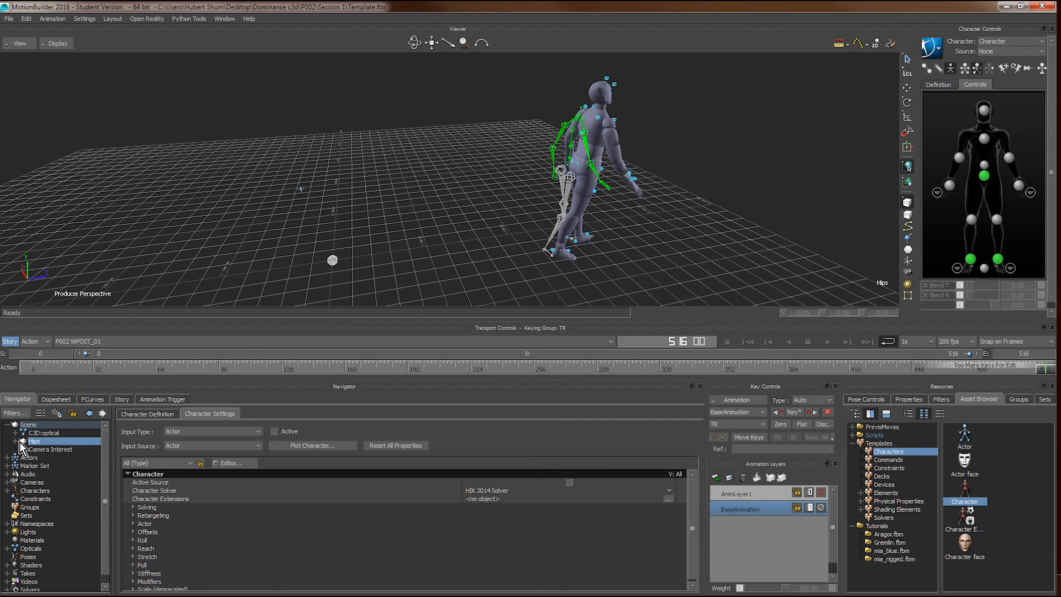
Step: Select the Hips bone with all its child branches
right_click(33, 441)
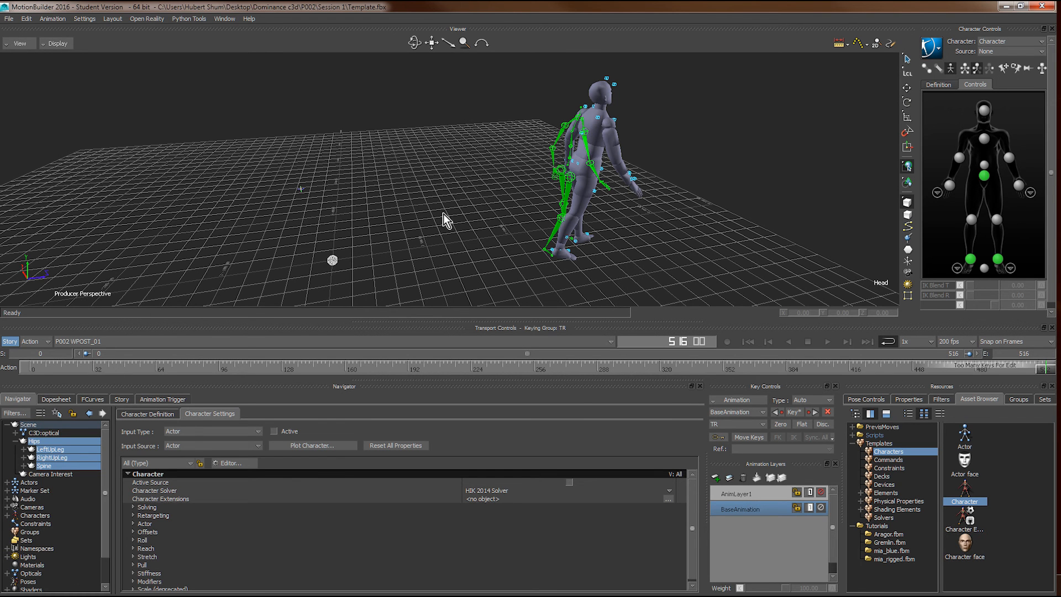
Step: Start a Biovision BVH motion file export into the Session 1 folder
click(8, 18)
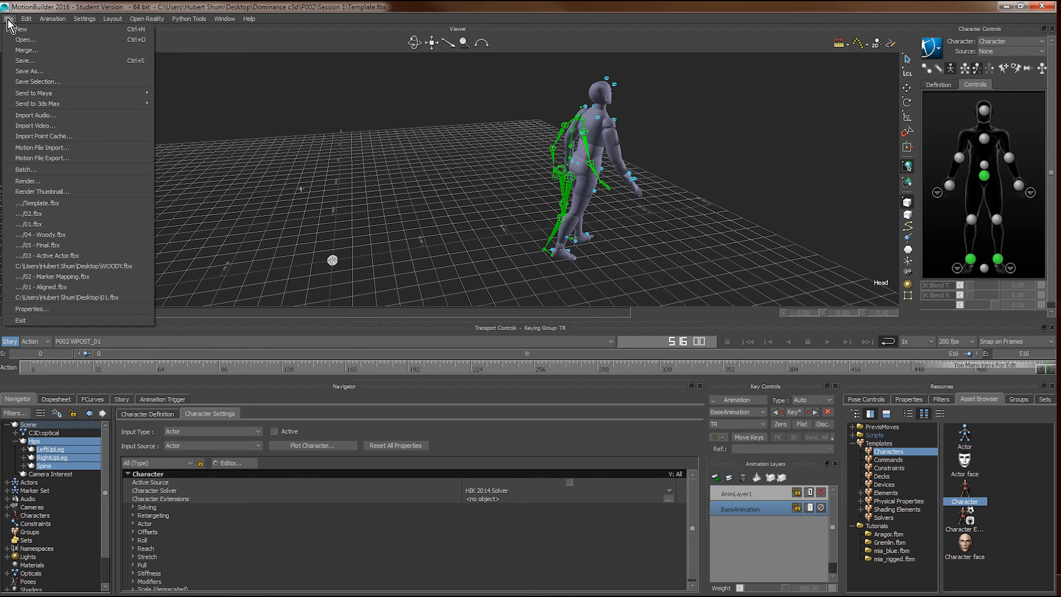
mouse_move(76, 158)
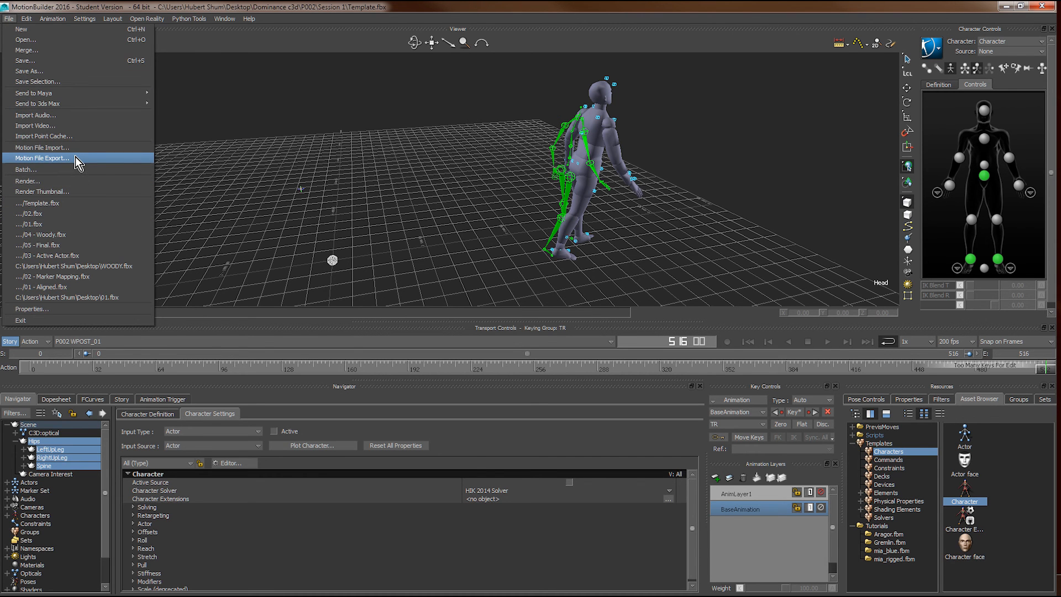
click(42, 158)
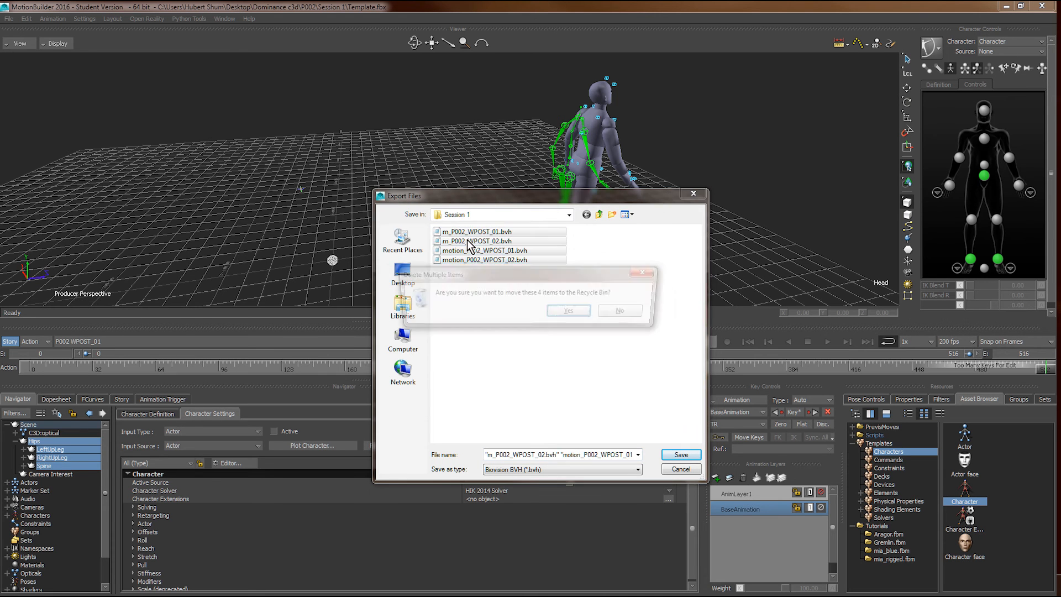
click(567, 310)
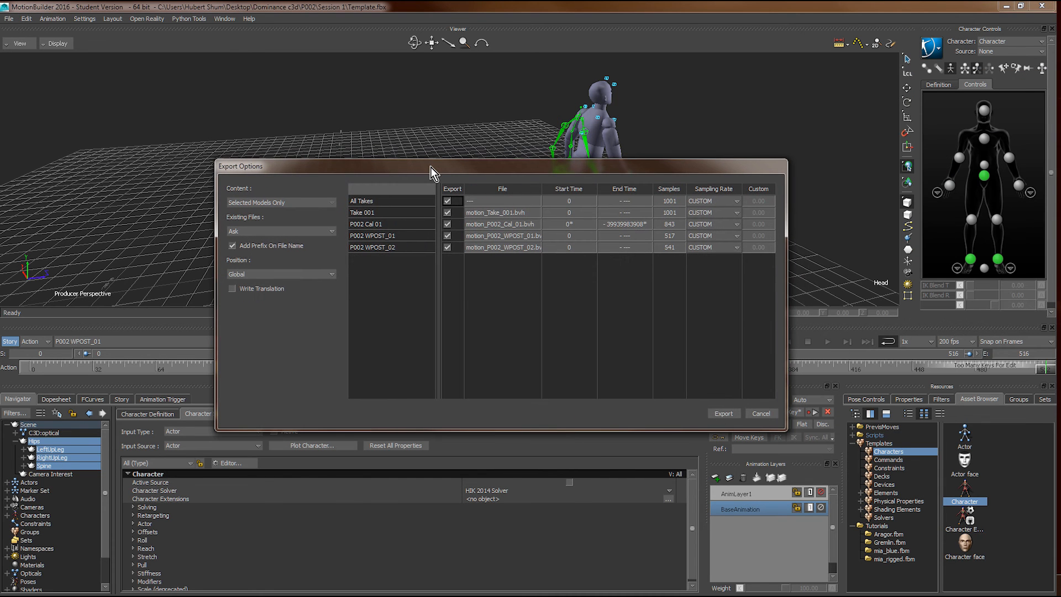
Step: Export both P002 WPOST takes as BVH with Sampling Rate set to 60 fps
click(446, 224)
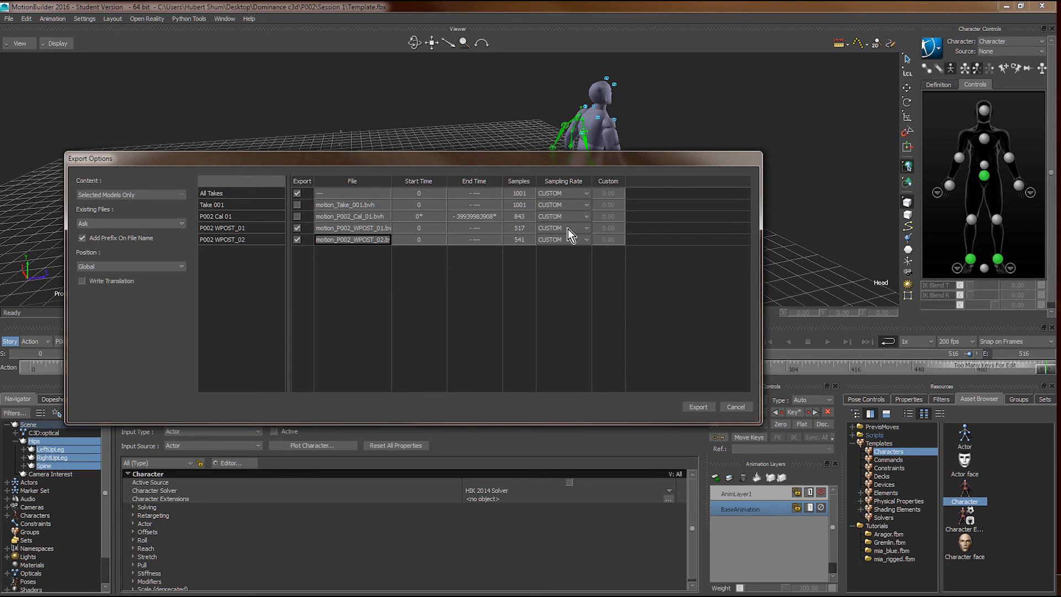
click(585, 228)
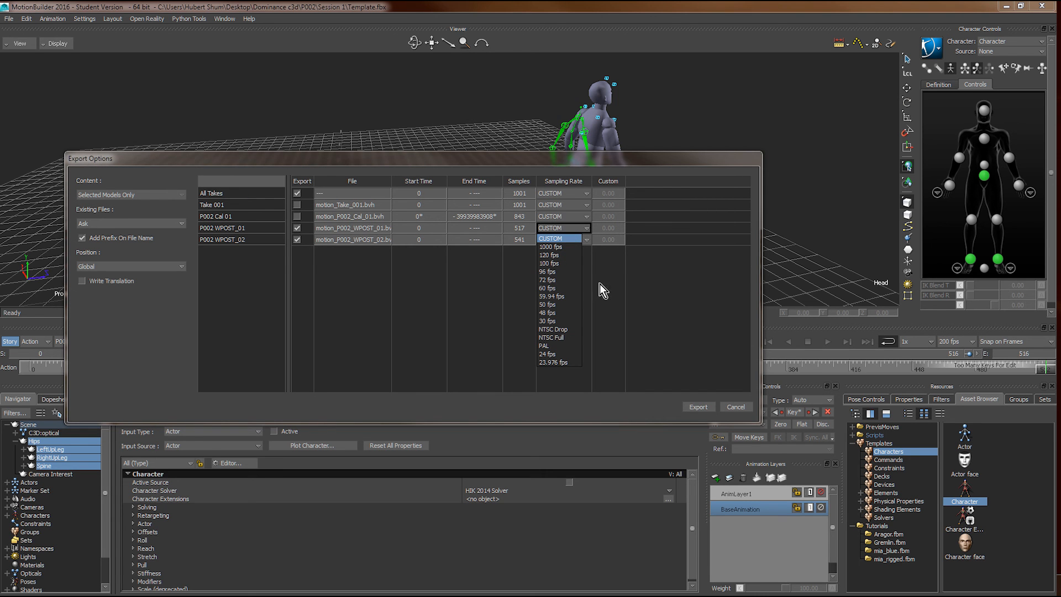
mouse_move(573, 292)
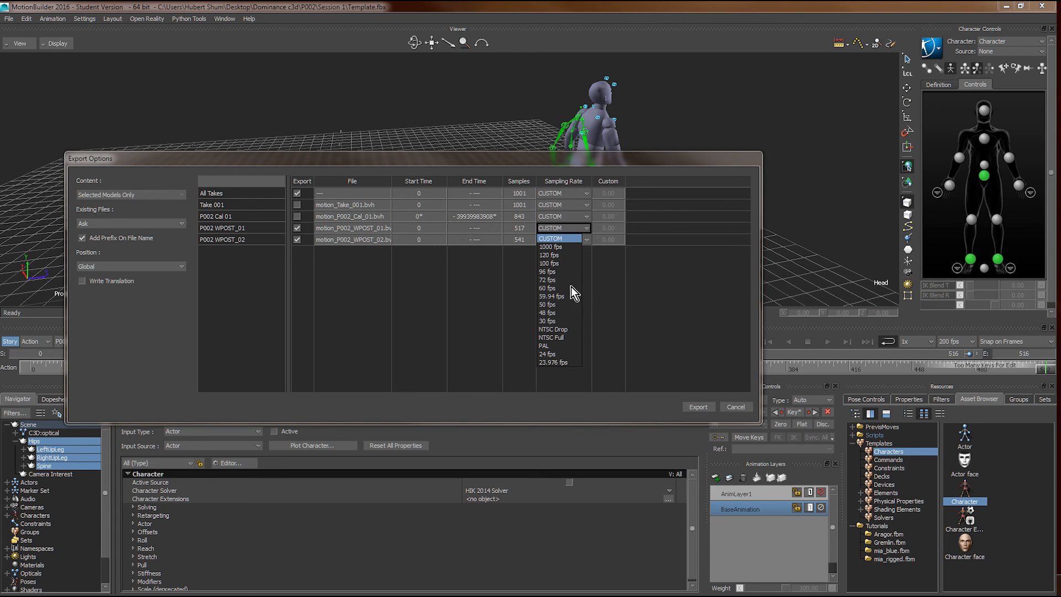
click(547, 287)
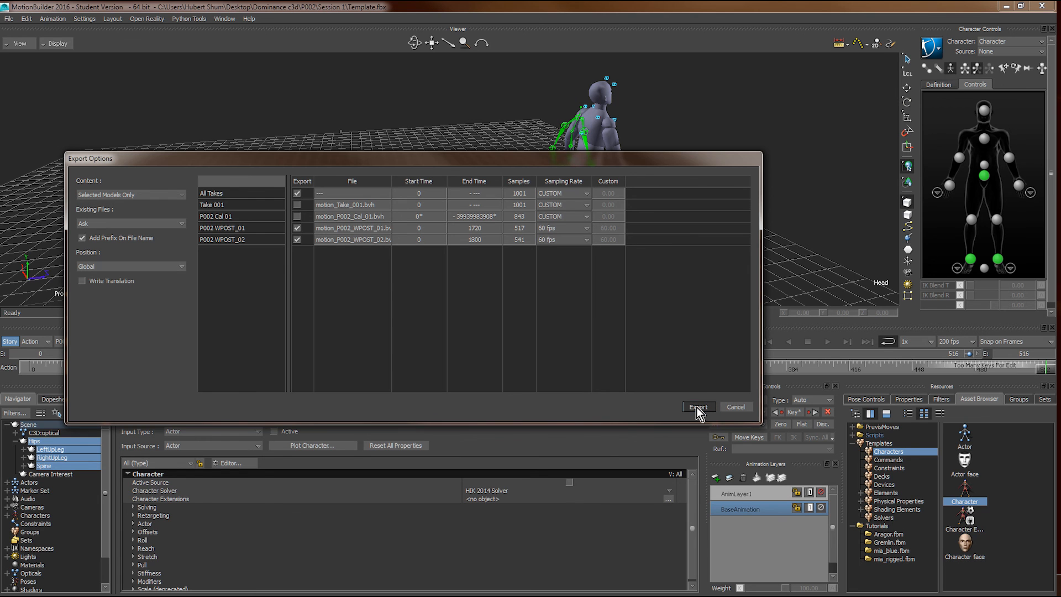
click(696, 407)
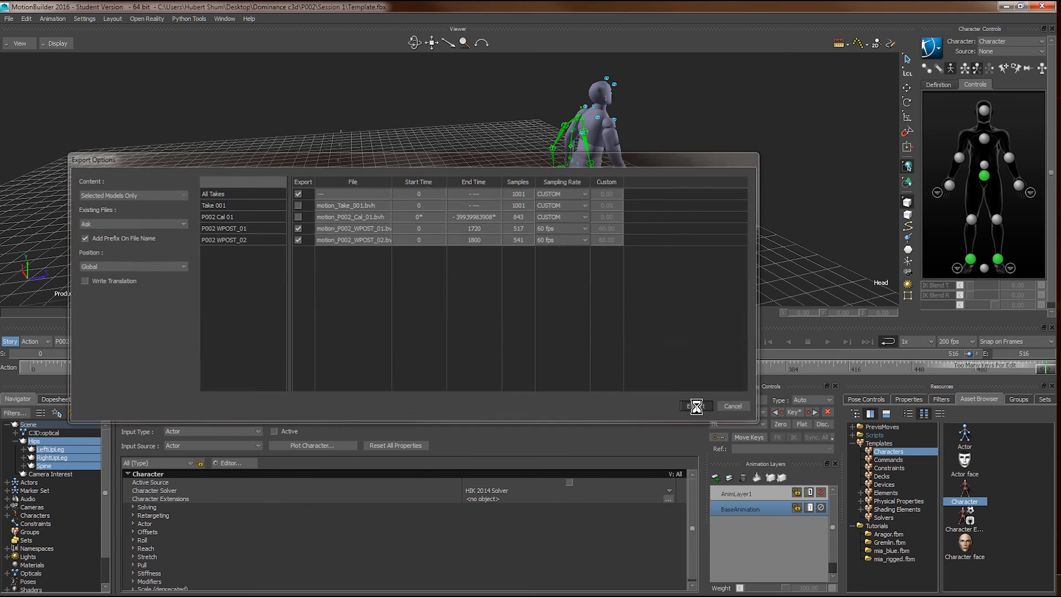
click(693, 406)
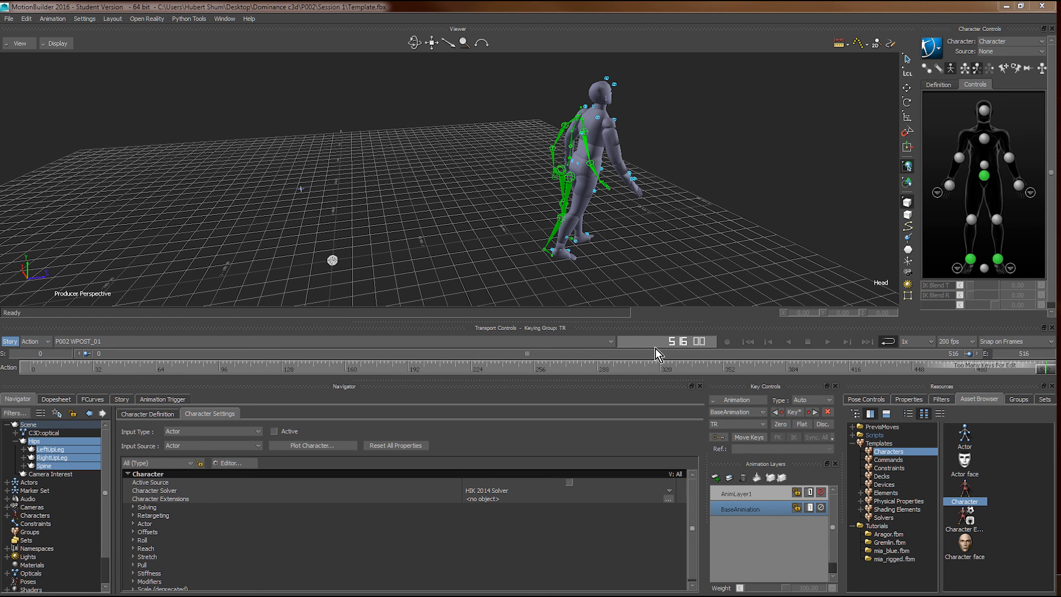
Step: Start a new untitled scene and begin a Motion File Import of the two WPOST .bvh files
click(8, 18)
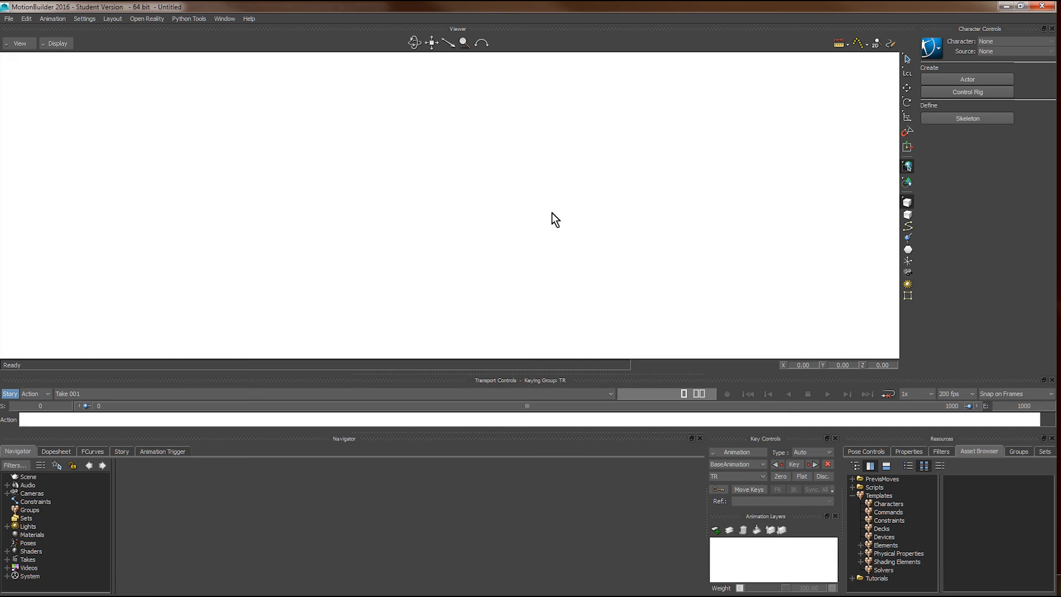
click(9, 18)
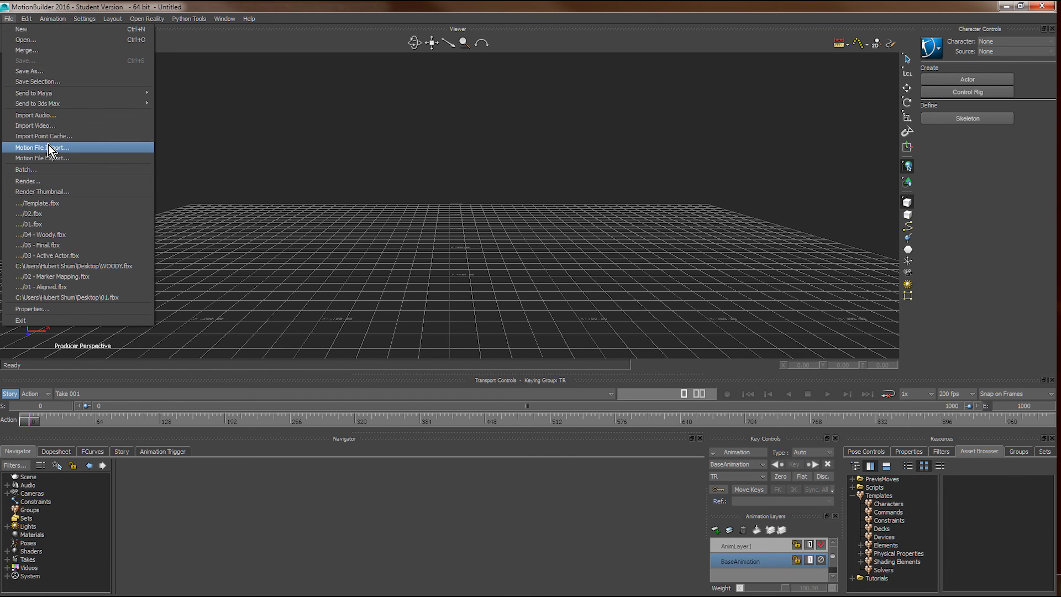
click(42, 147)
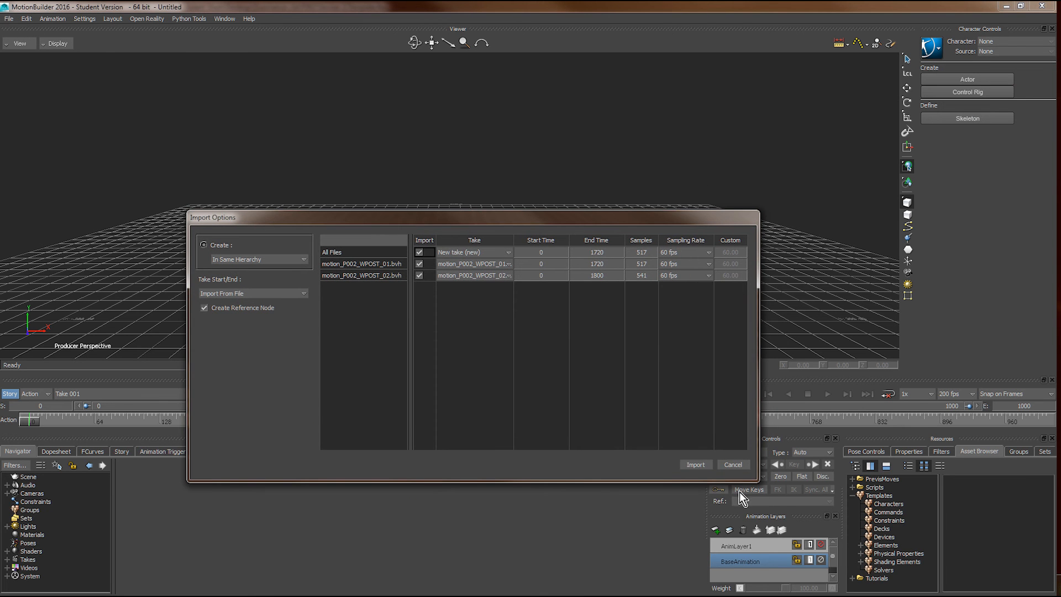
Step: Import the two WPOST BVH files and play the yellow skeleton's WPOST_02 walk
click(695, 464)
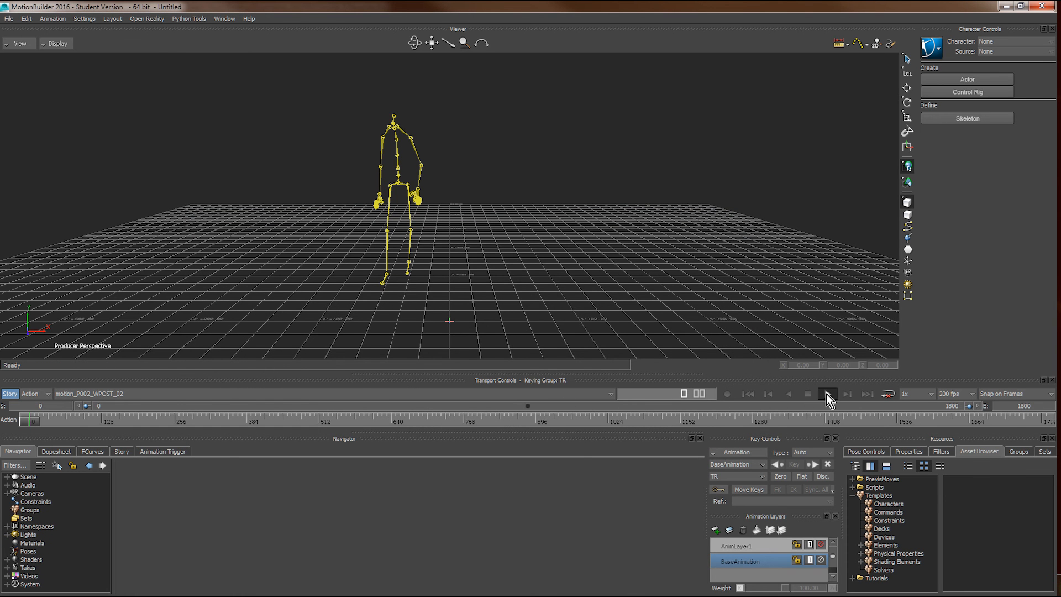
click(826, 393)
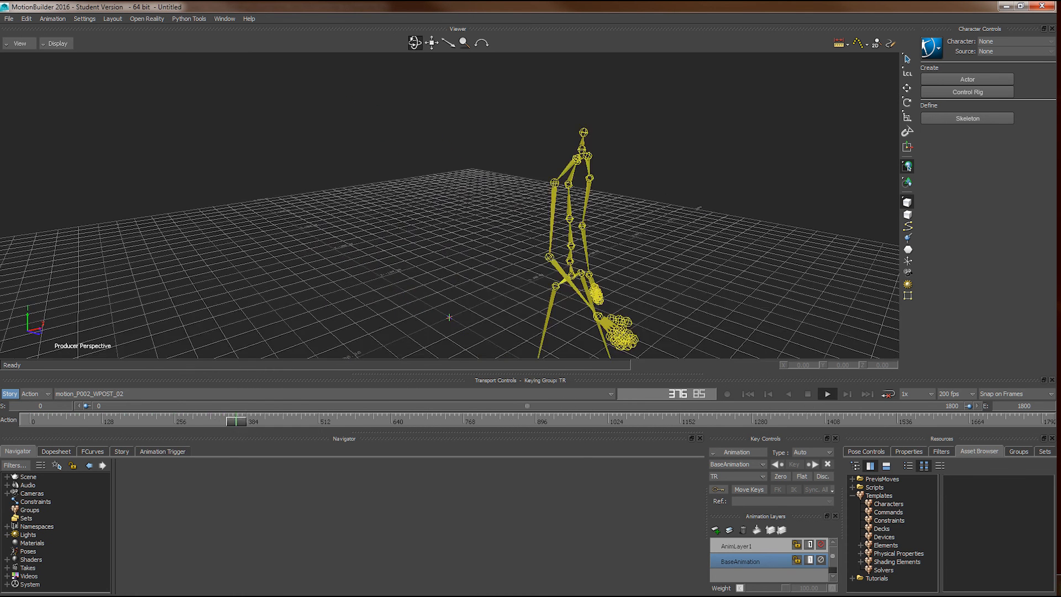